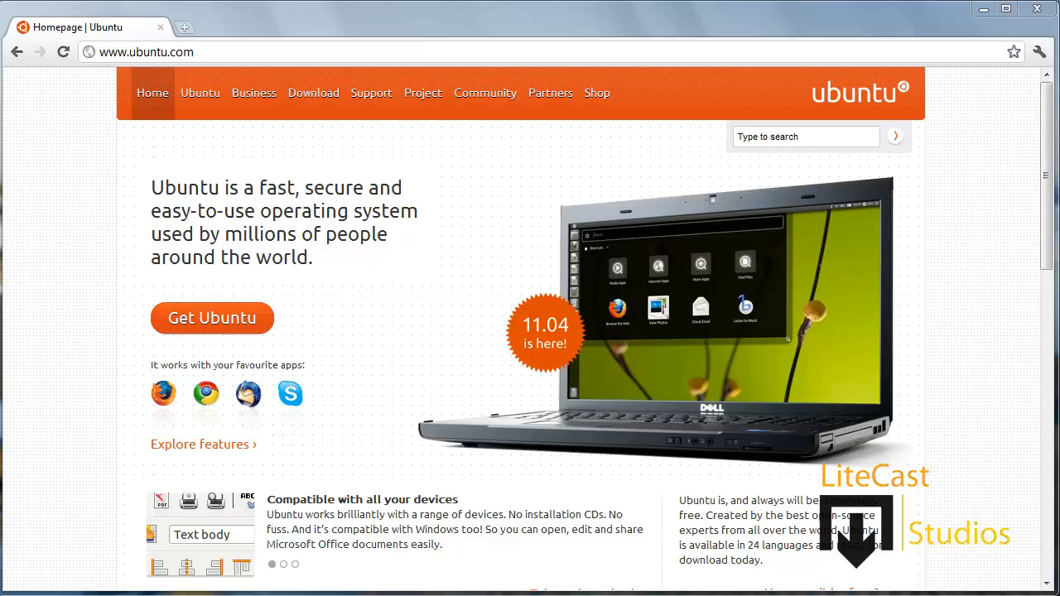
# Open Ubuntu's download page for 11.04 32-bit (recommended) and scroll to the CD-burning section.
pyautogui.click(295, 564)
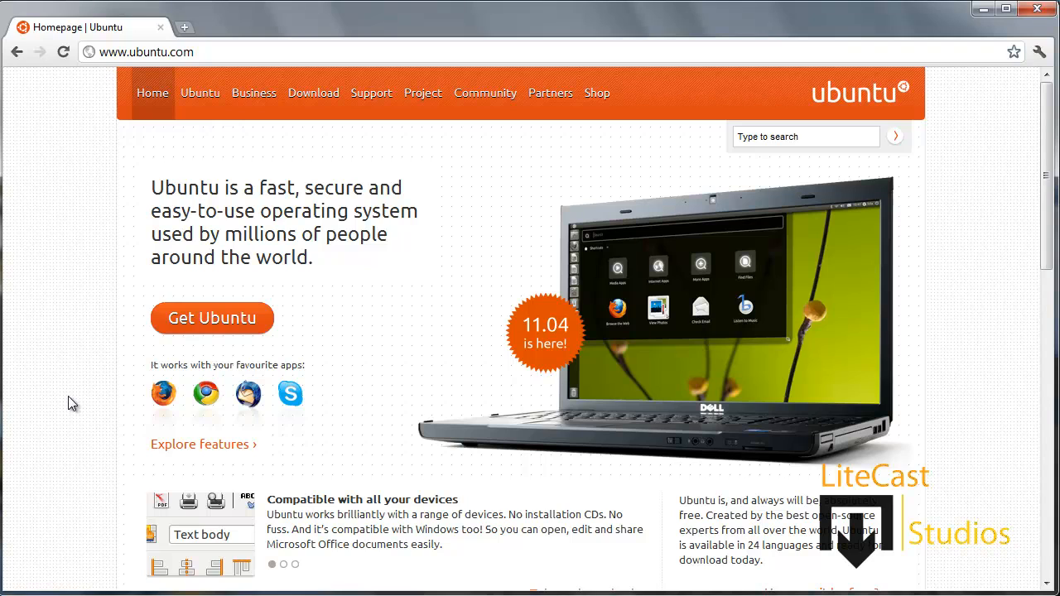
pyautogui.moveTo(183, 322)
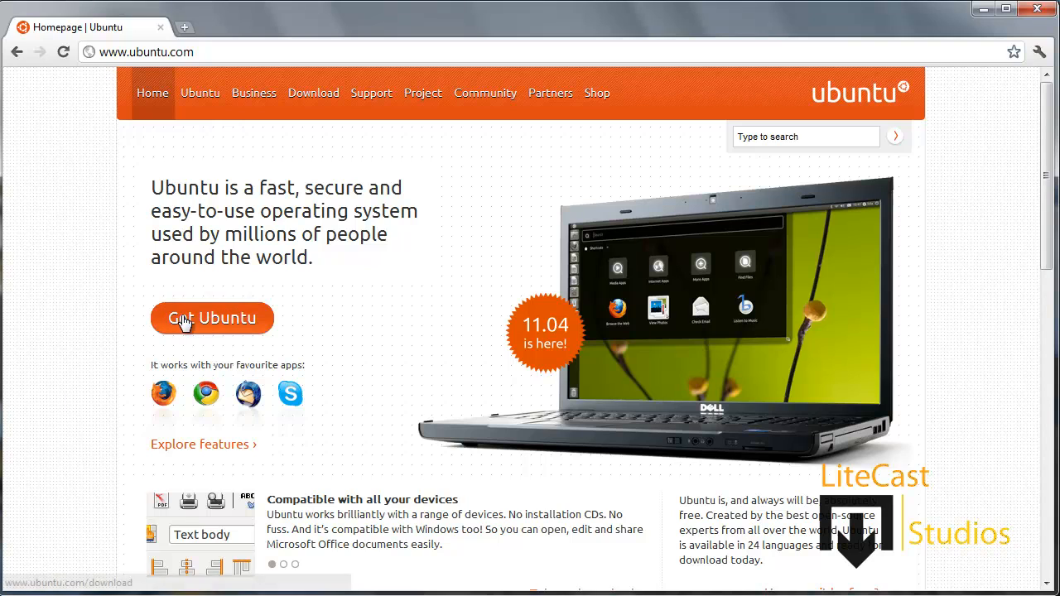
pyautogui.click(212, 318)
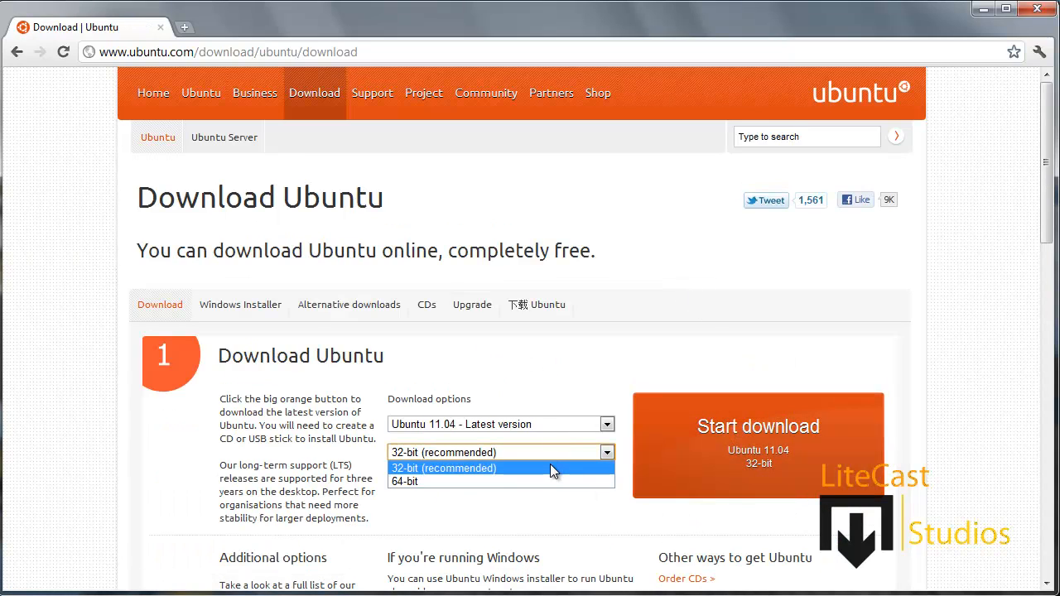
pyautogui.moveTo(538, 480)
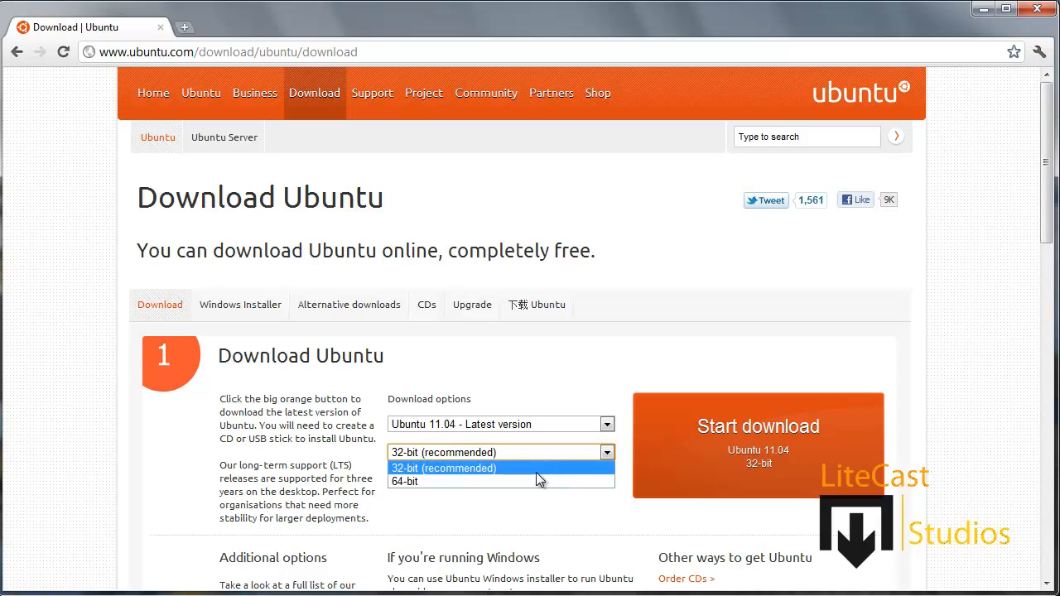
pyautogui.moveTo(446, 482)
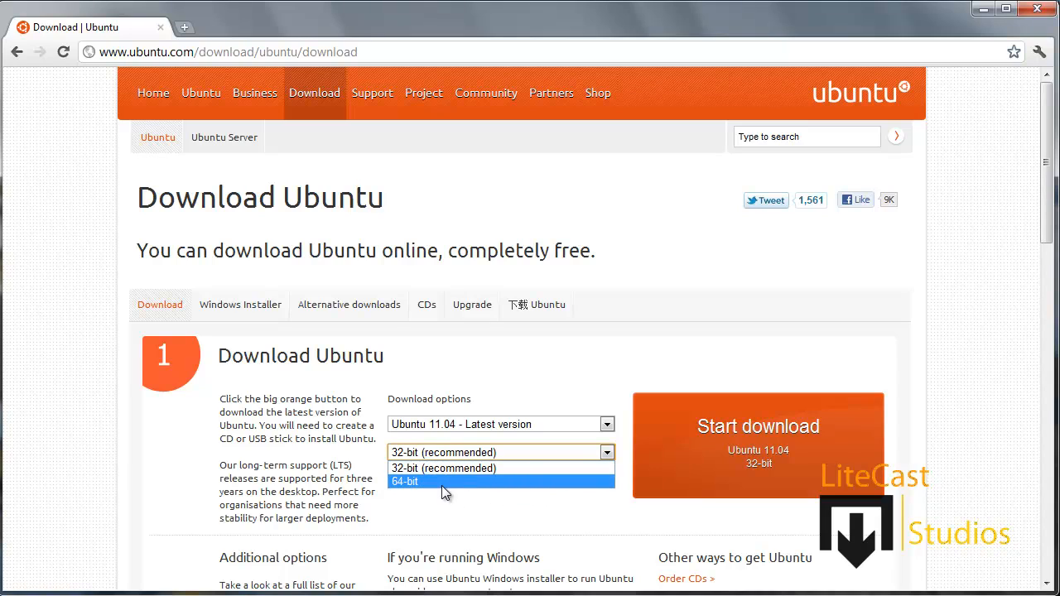
pyautogui.click(443, 468)
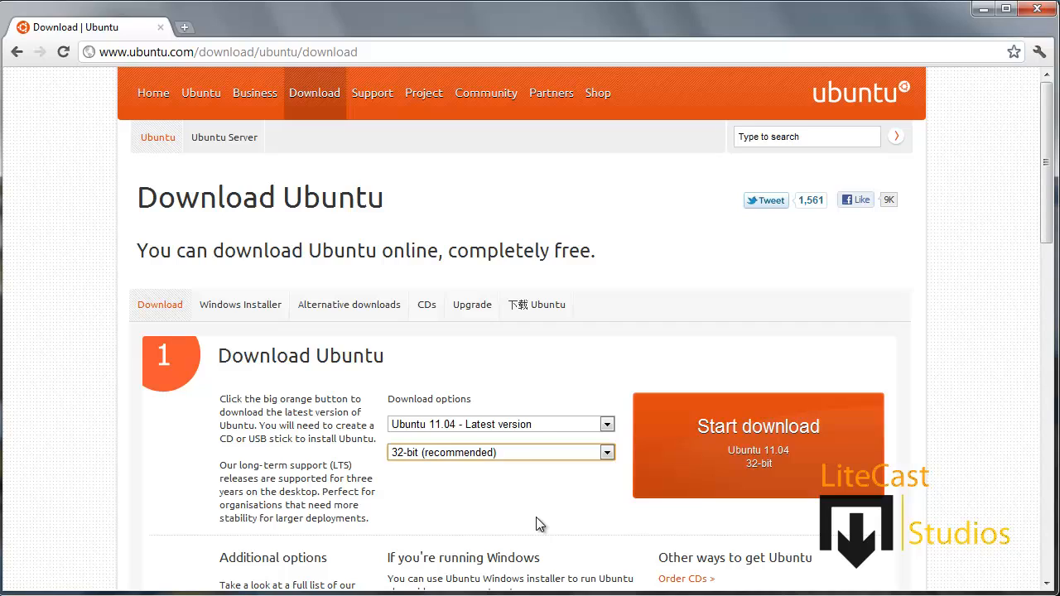
pyautogui.moveTo(179, 548)
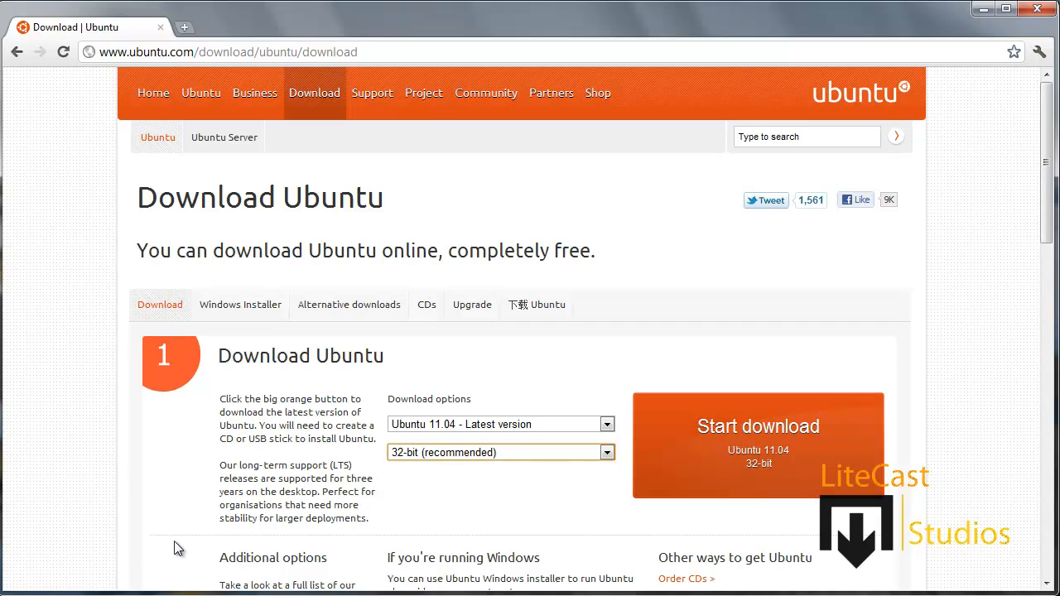
pyautogui.scroll(-3)
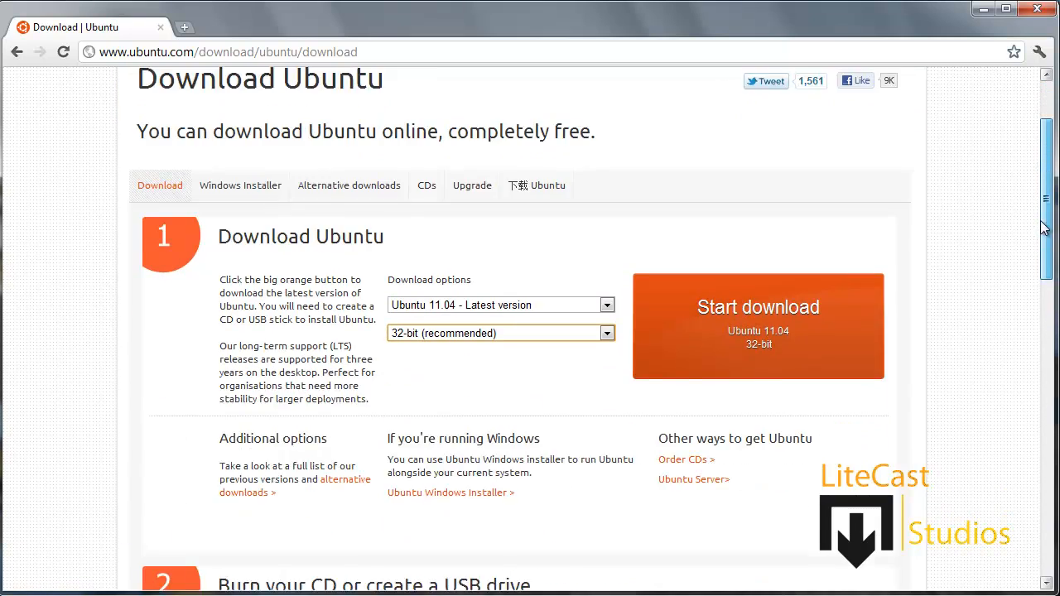
pyautogui.scroll(-3)
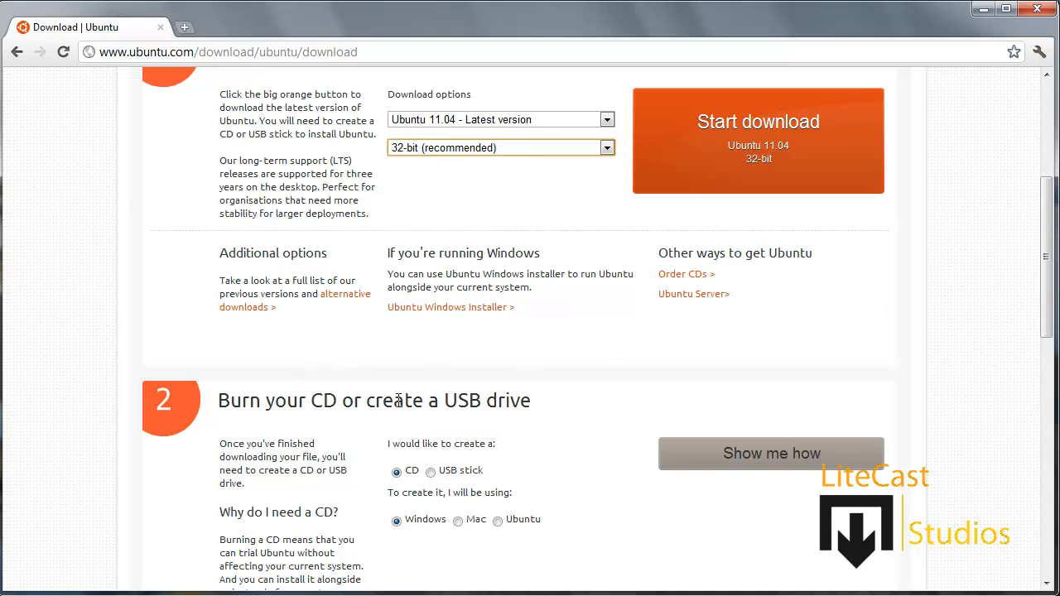
pyautogui.moveTo(545, 412)
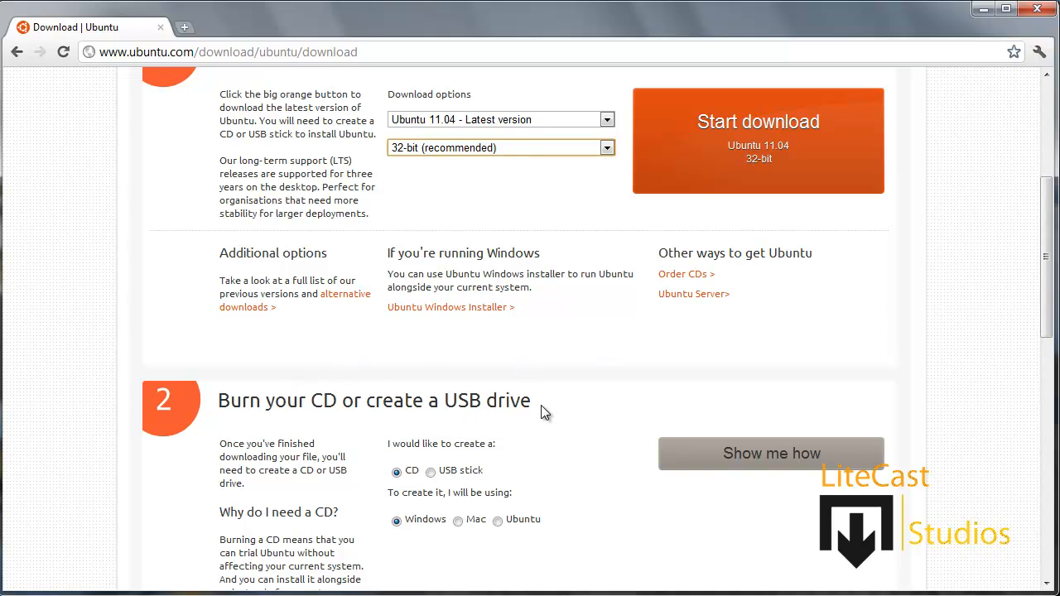
pyautogui.moveTo(1038, 9)
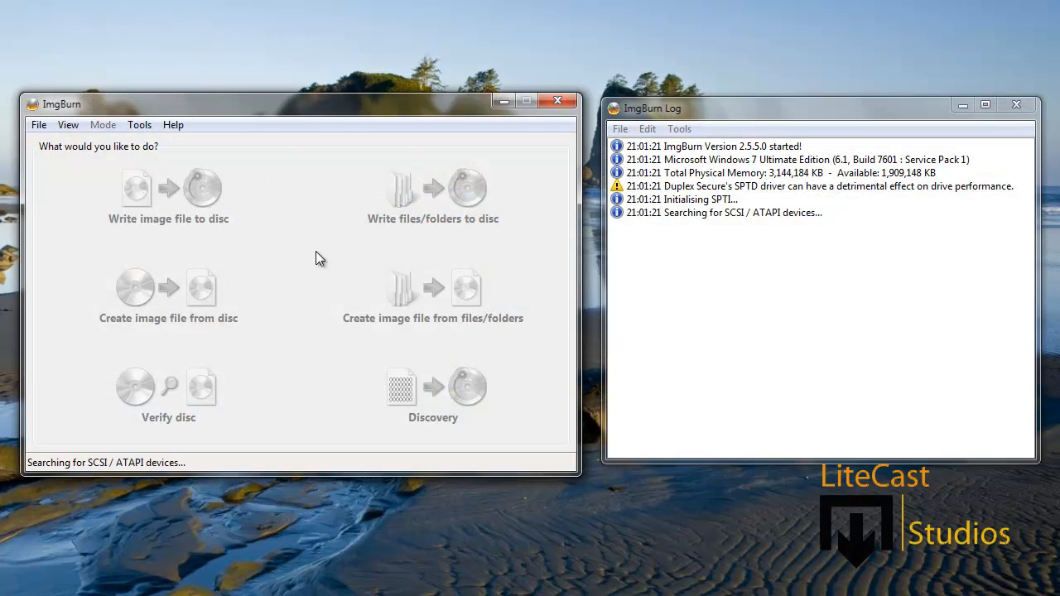
# Load Ubuntu.iso into ImgBurn's Write image file to disc mode, then close ImgBurn.
pyautogui.click(168, 188)
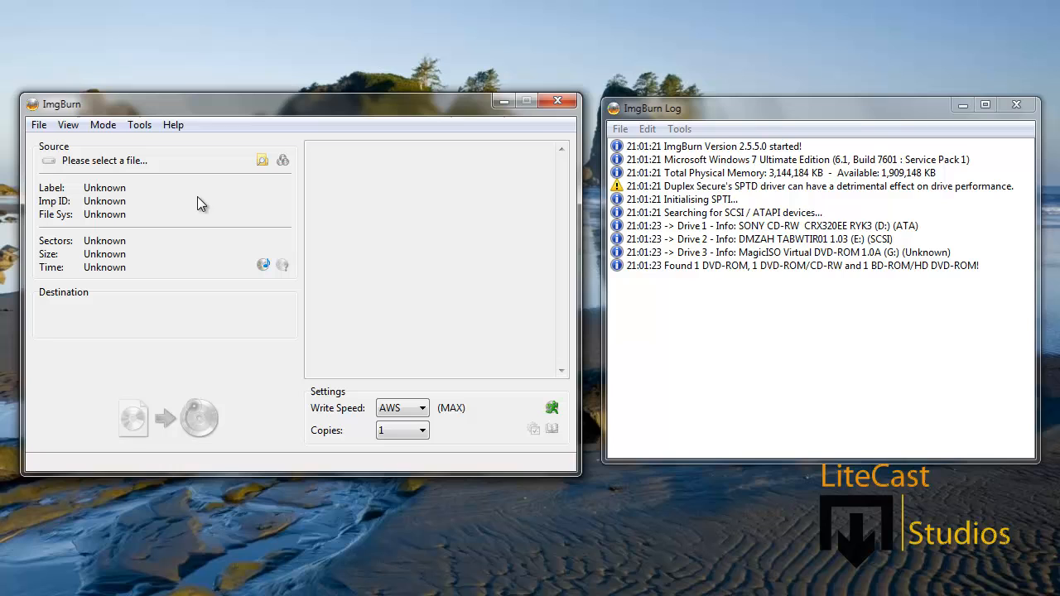
pyautogui.click(262, 160)
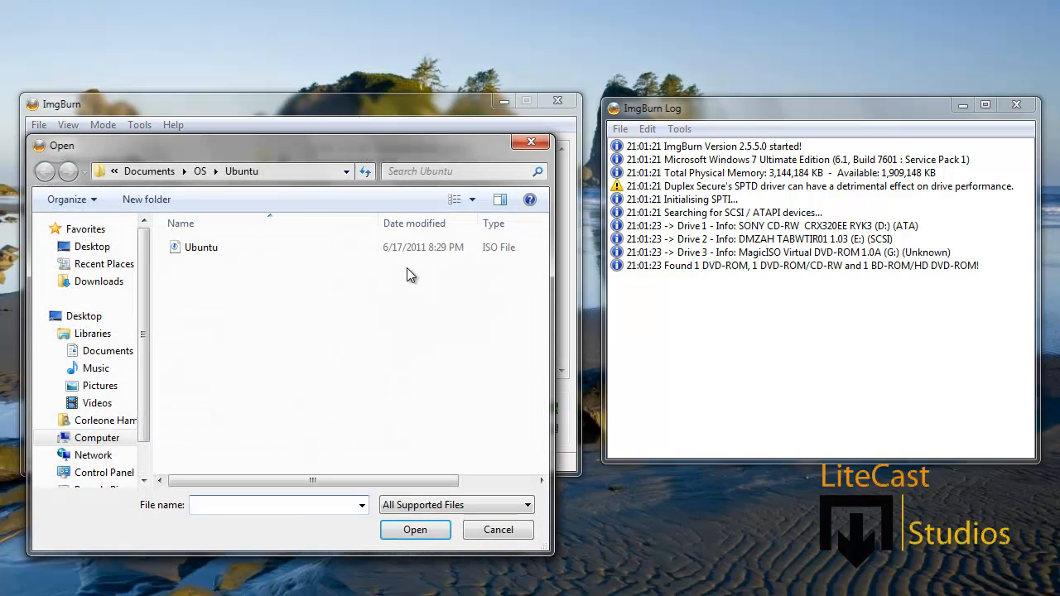
pyautogui.click(201, 247)
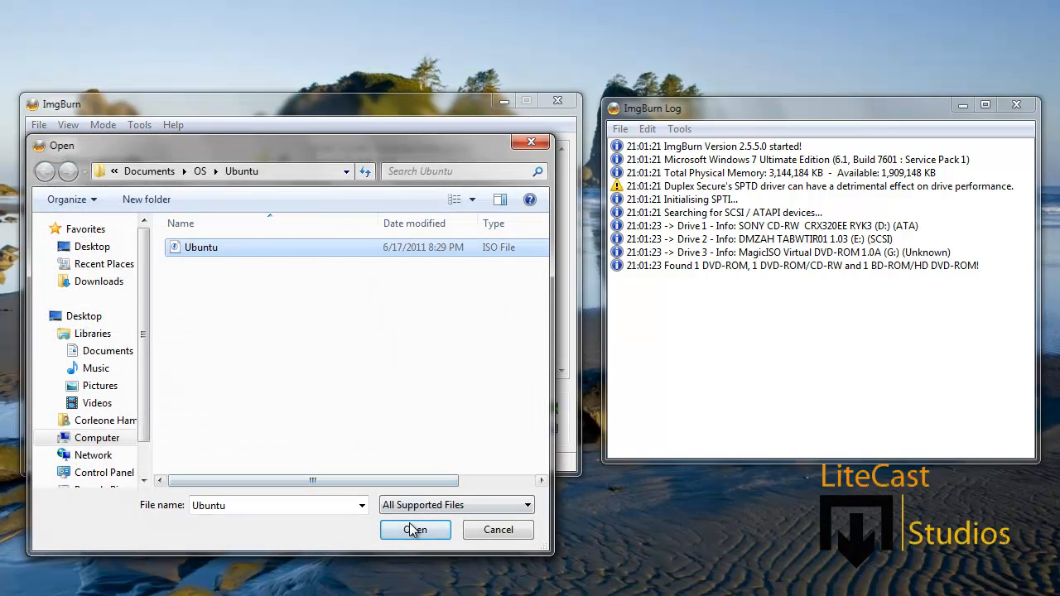
pyautogui.click(415, 529)
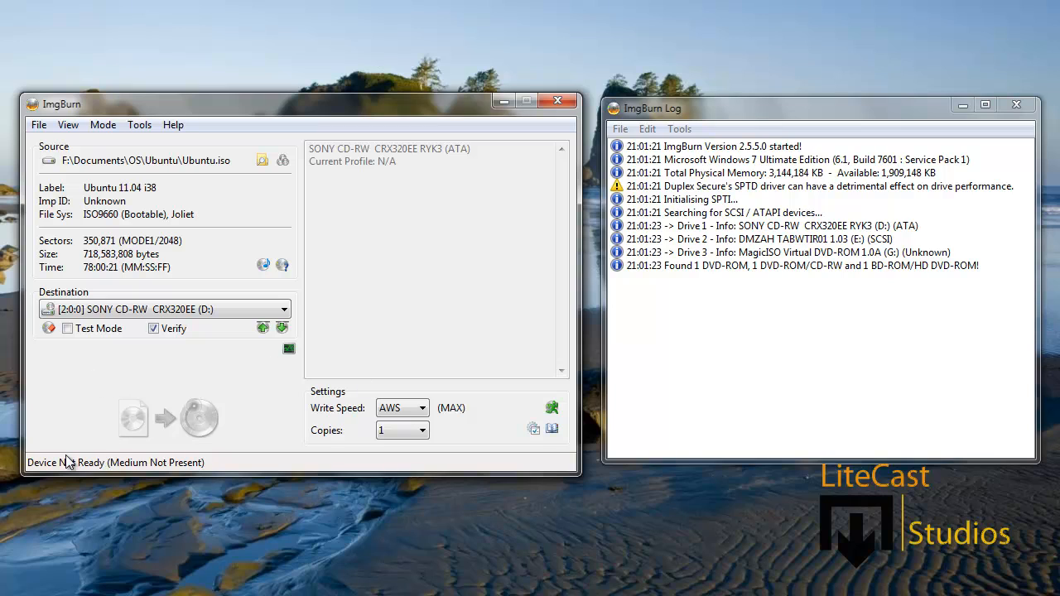
pyautogui.moveTo(558, 100)
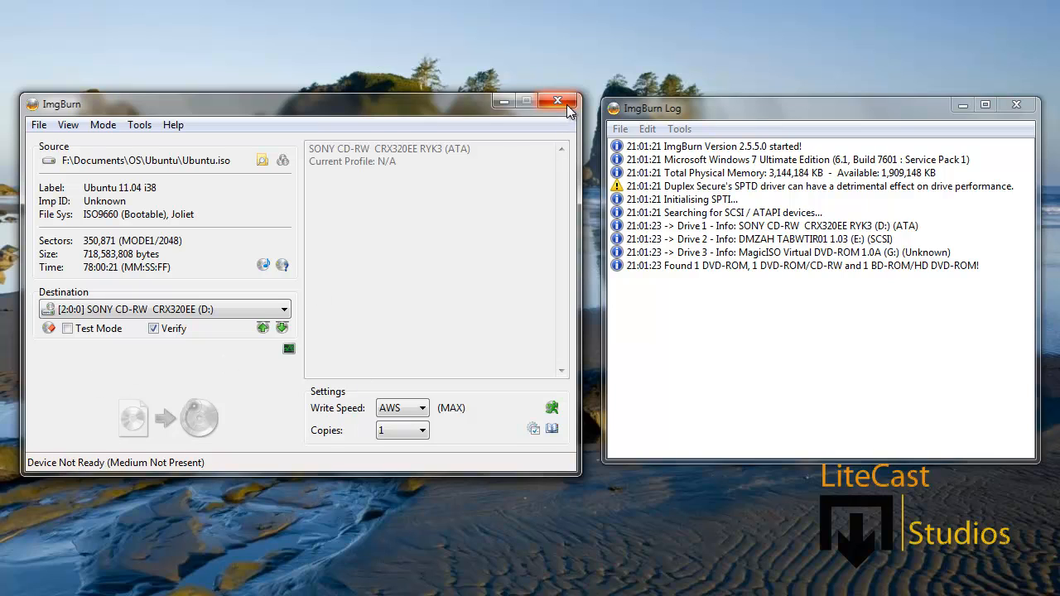
pyautogui.click(558, 101)
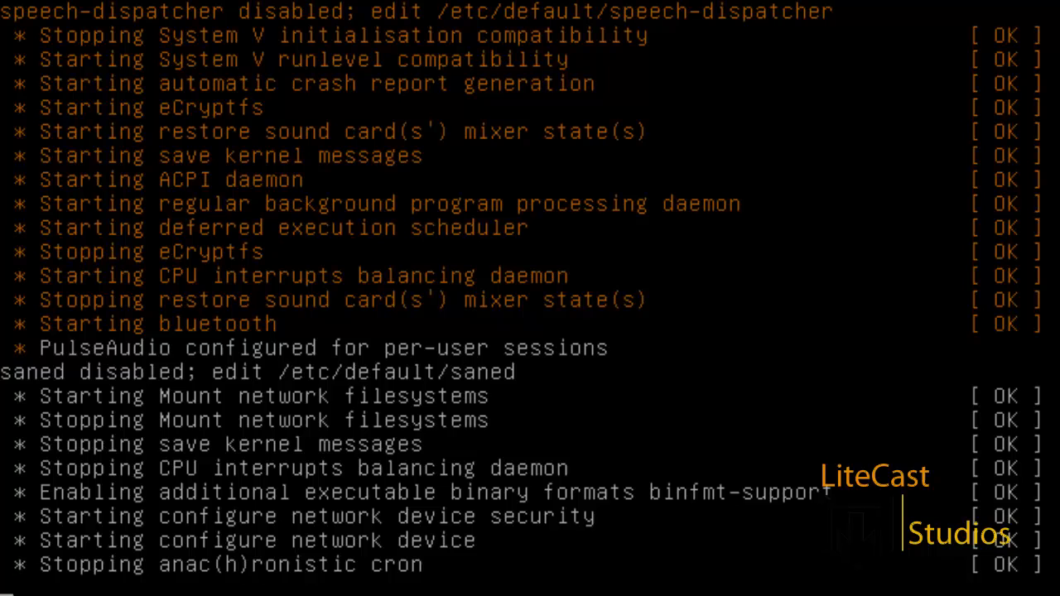
# Wait while the burned Ubuntu CD boots and its startup services report OK.
pyautogui.scroll(-3)
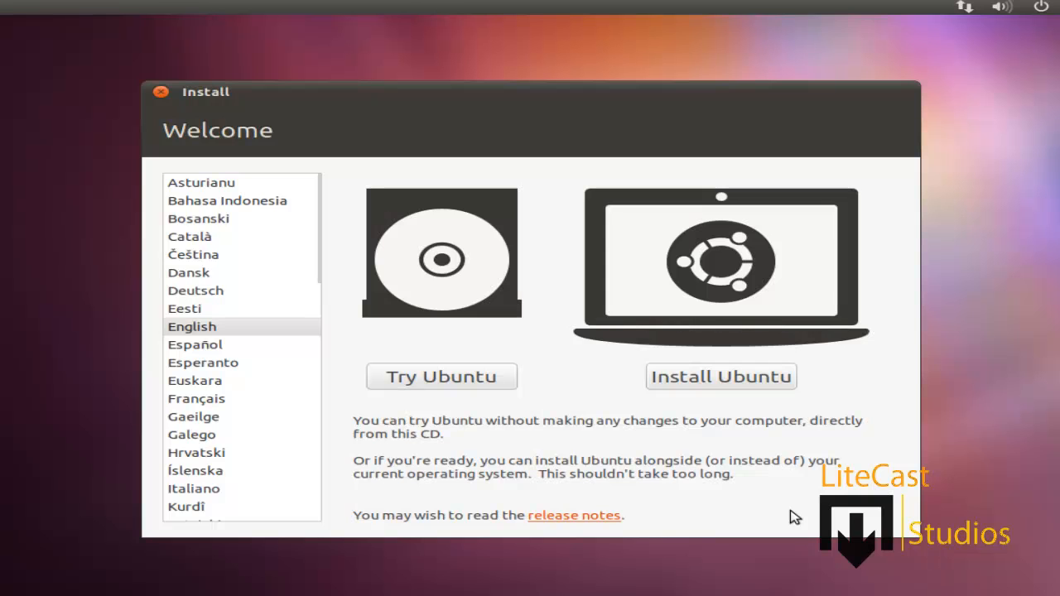
pyautogui.moveTo(751, 486)
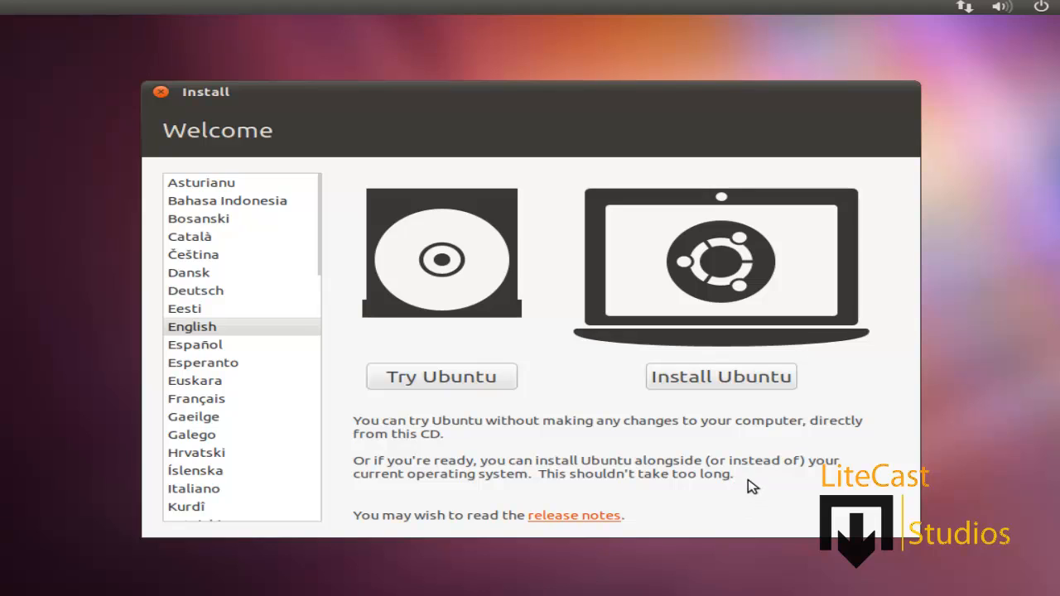
pyautogui.moveTo(277, 309)
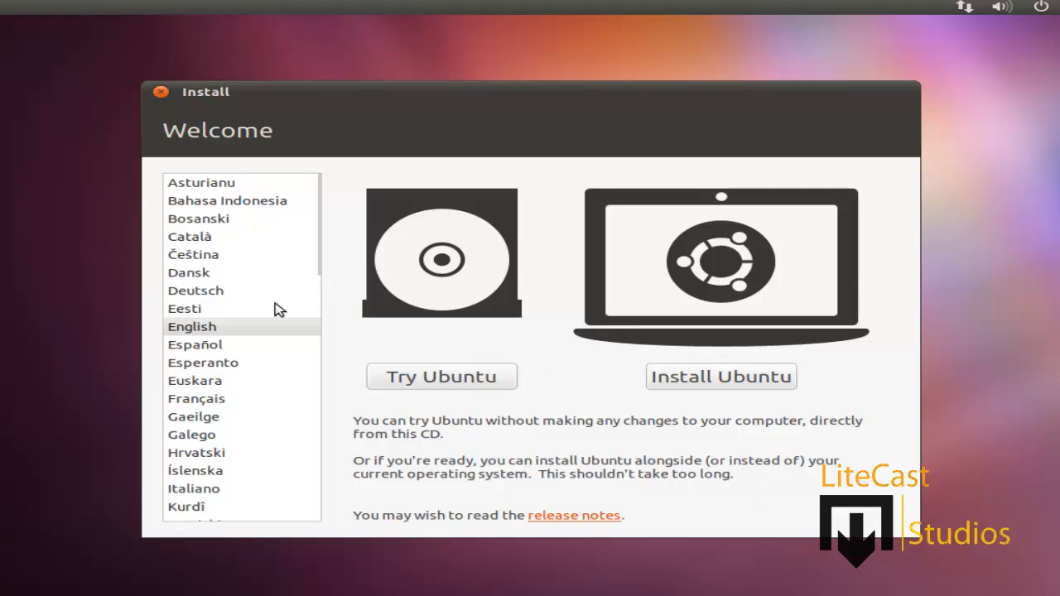
# Keep English as the installer language and choose Install Ubuntu.
pyautogui.click(192, 327)
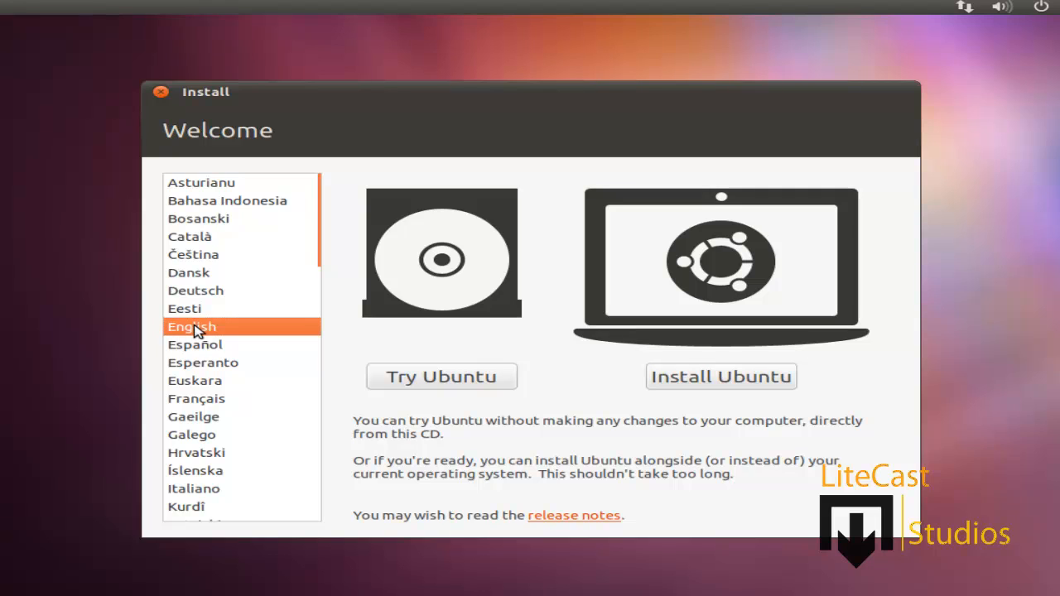
pyautogui.moveTo(258, 402)
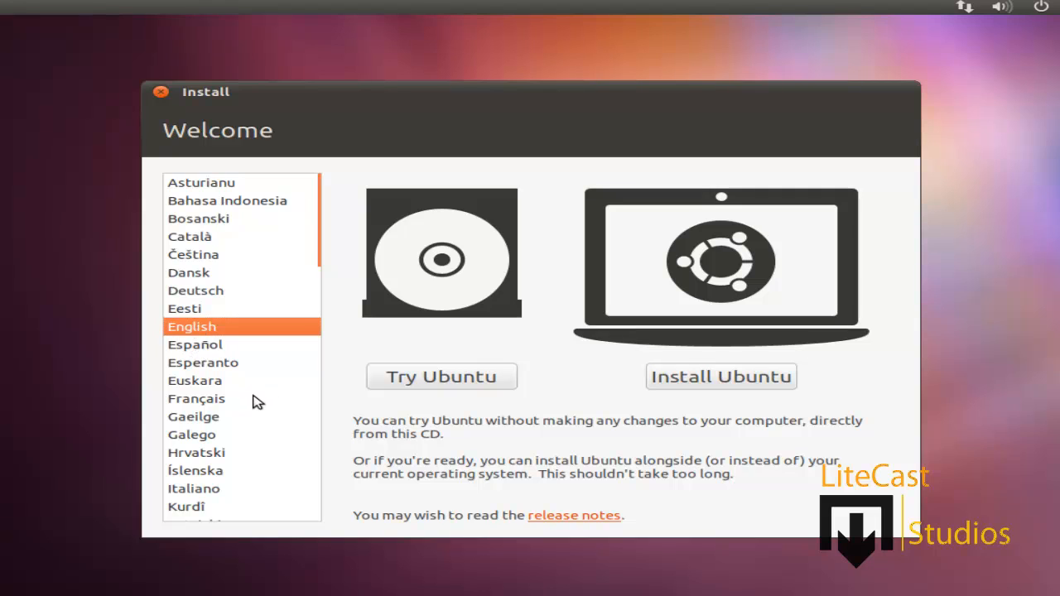
pyautogui.moveTo(292, 362)
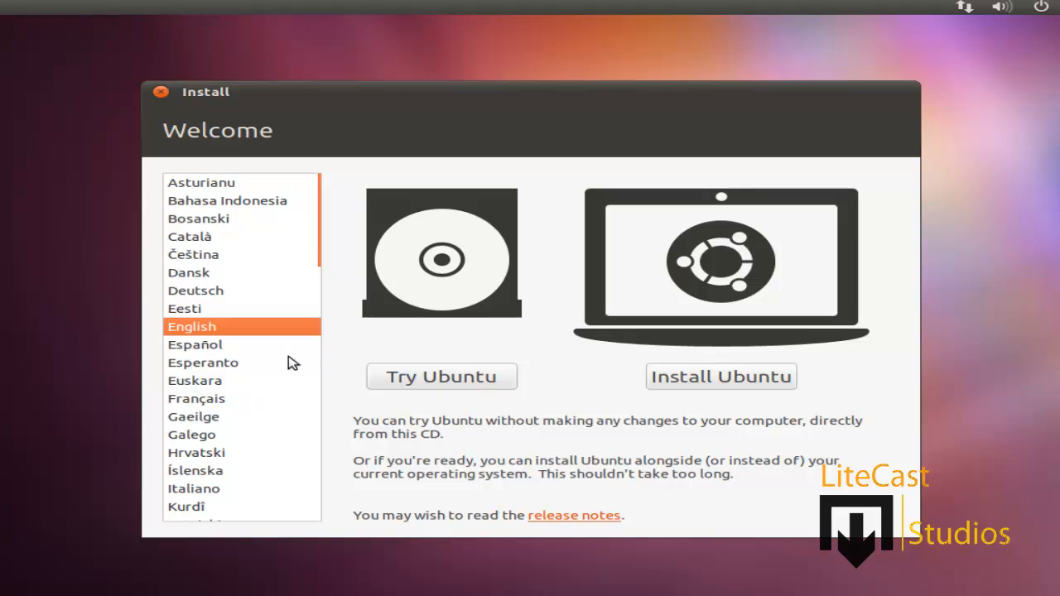
pyautogui.moveTo(462, 413)
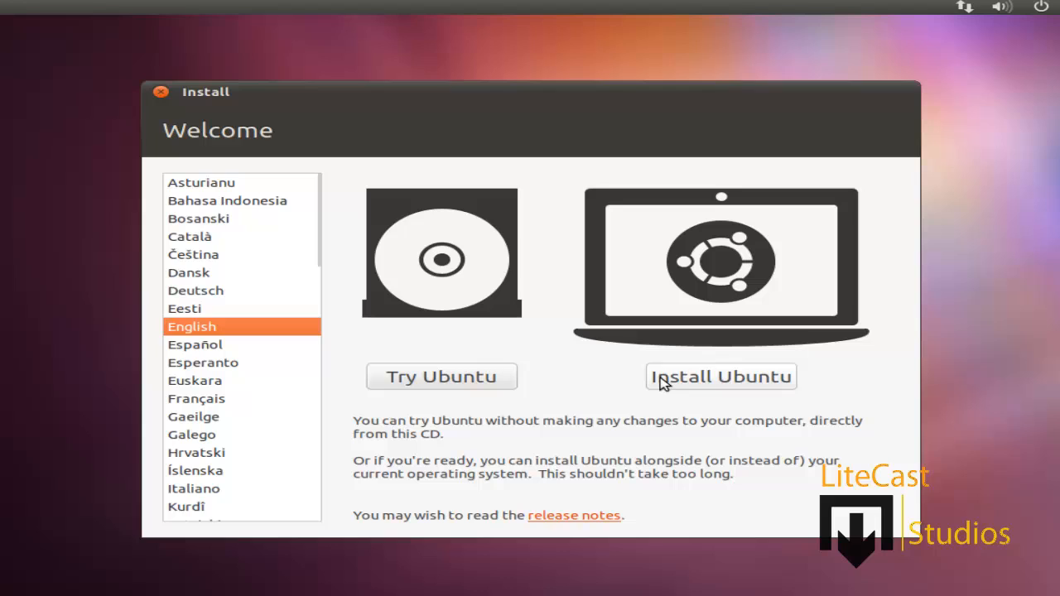
pyautogui.moveTo(442, 377)
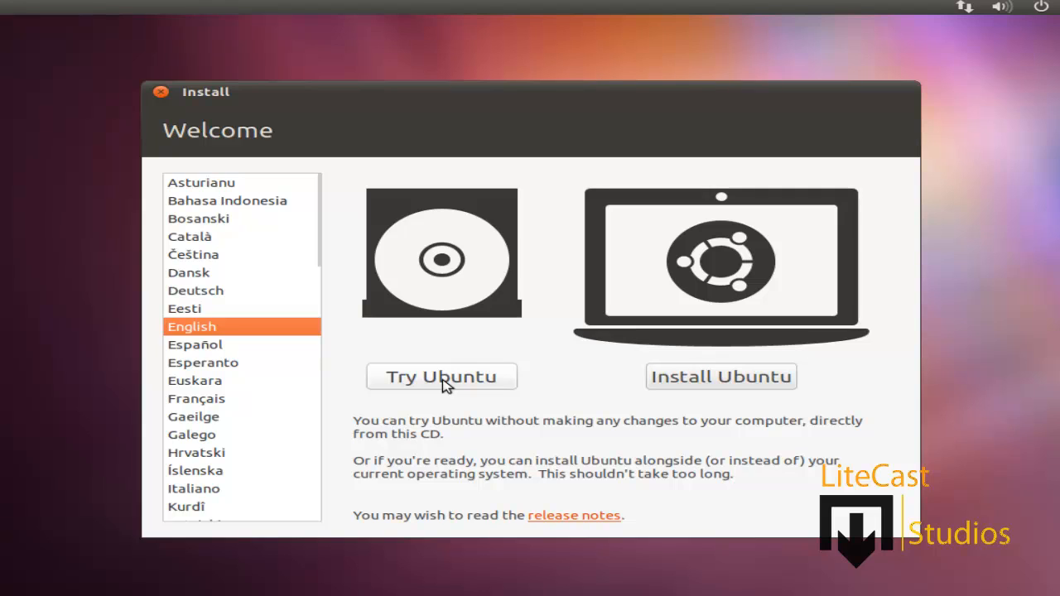
pyautogui.moveTo(249, 62)
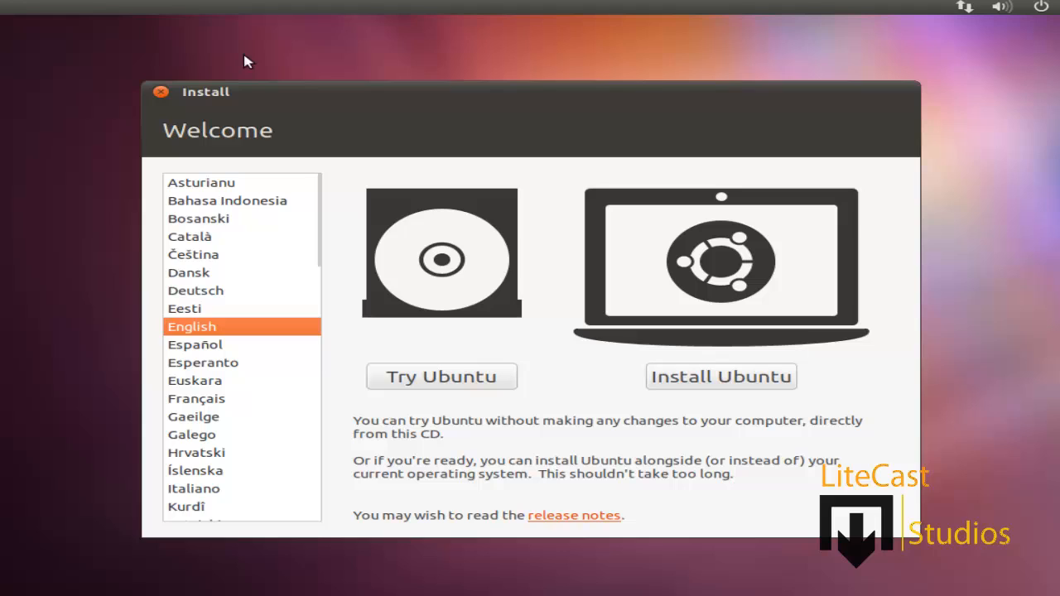
pyautogui.moveTo(221, 565)
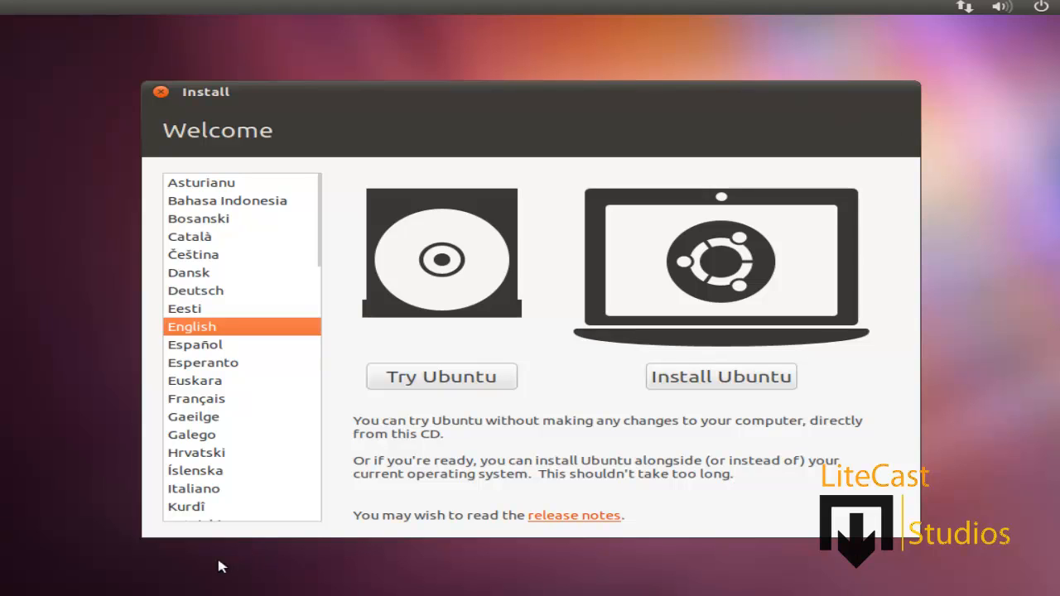
pyautogui.moveTo(290, 50)
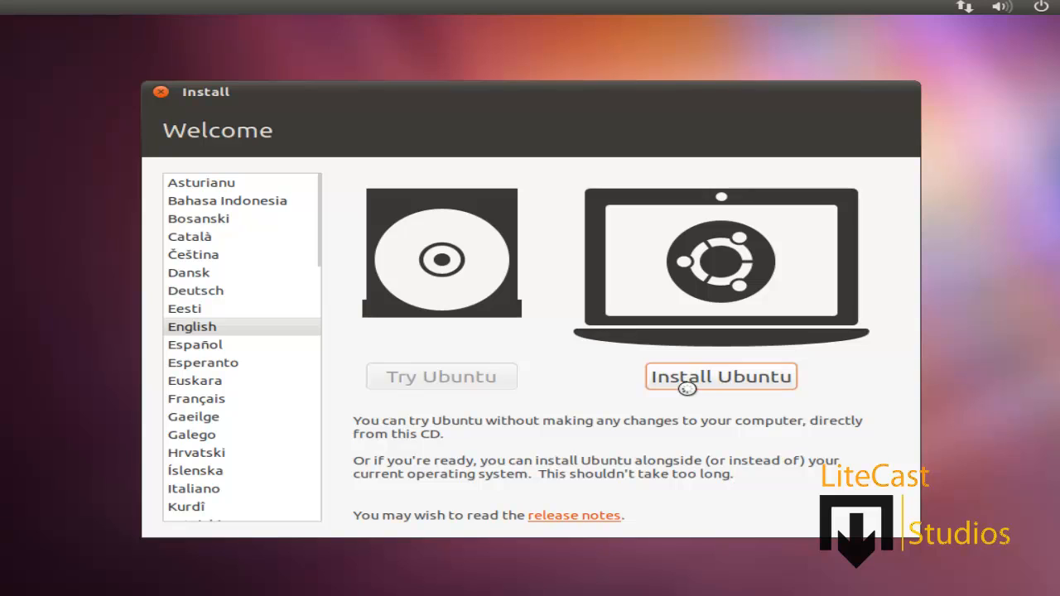
pyautogui.click(720, 376)
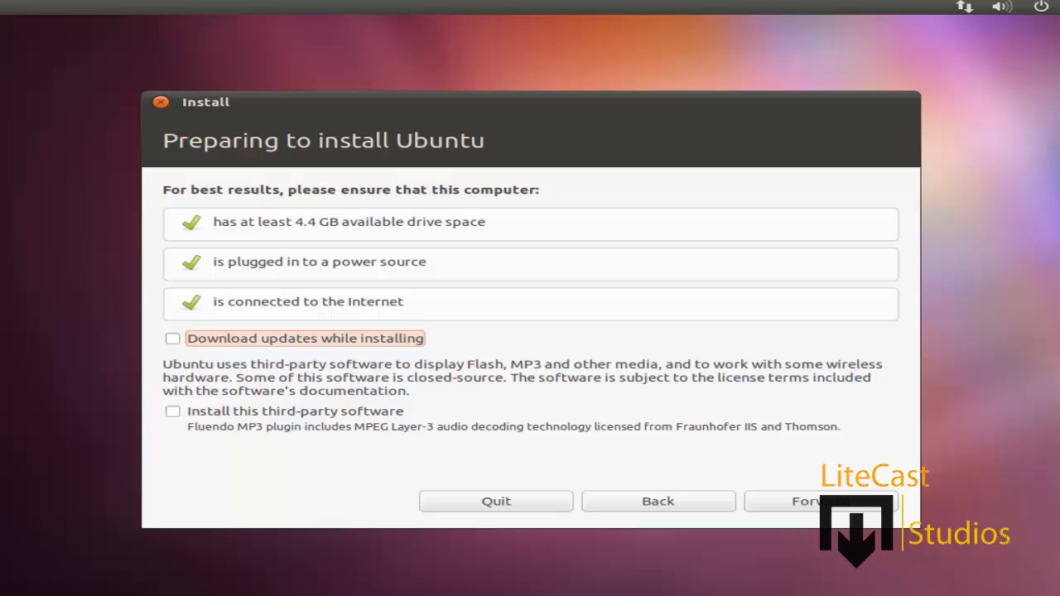
pyautogui.moveTo(466, 169)
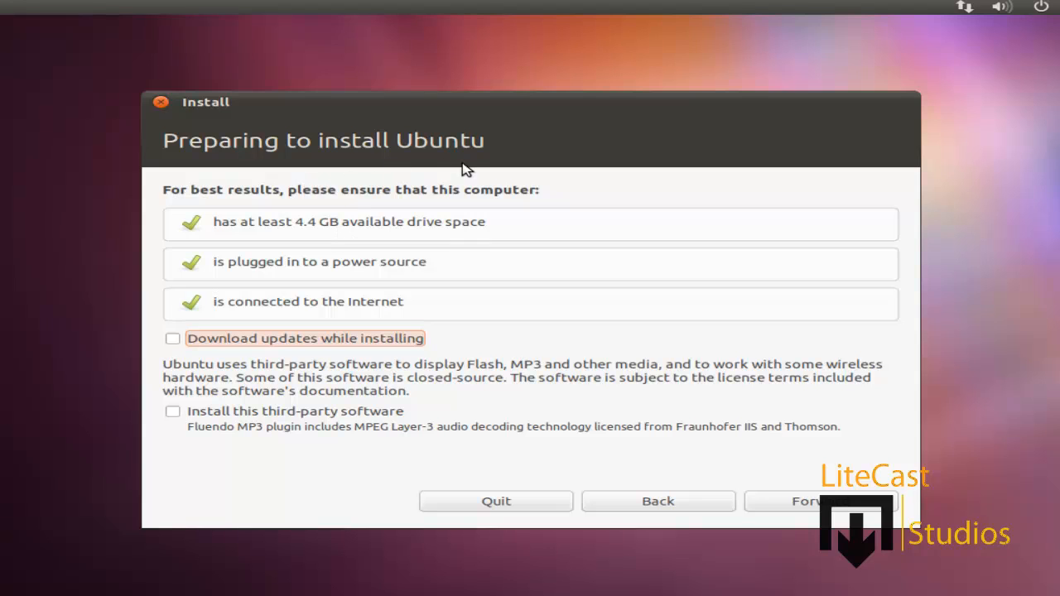
pyautogui.moveTo(417, 307)
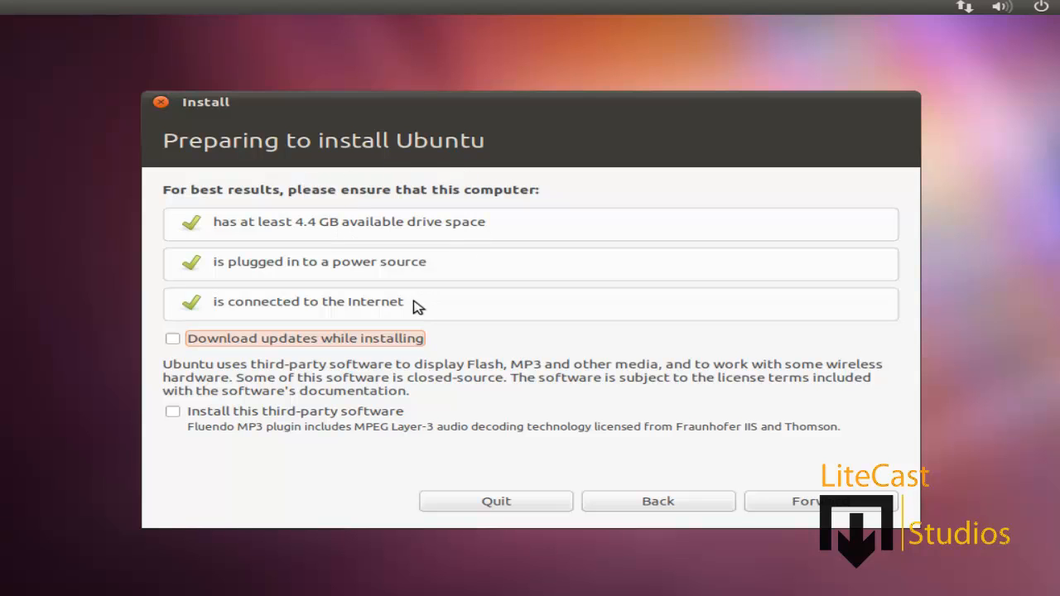
pyautogui.moveTo(505, 224)
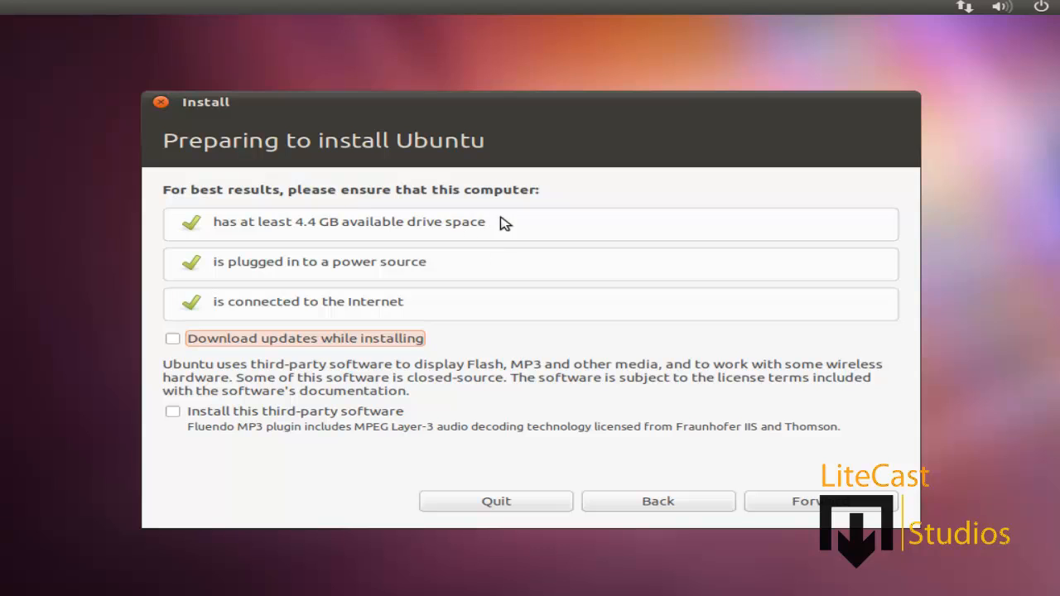
pyautogui.moveTo(512, 235)
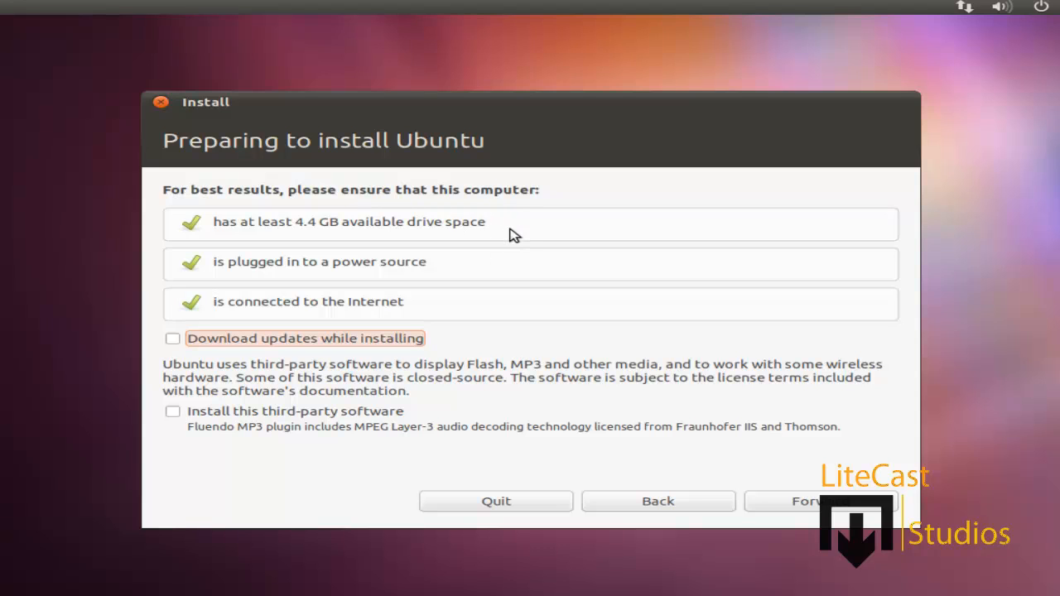
pyautogui.moveTo(471, 270)
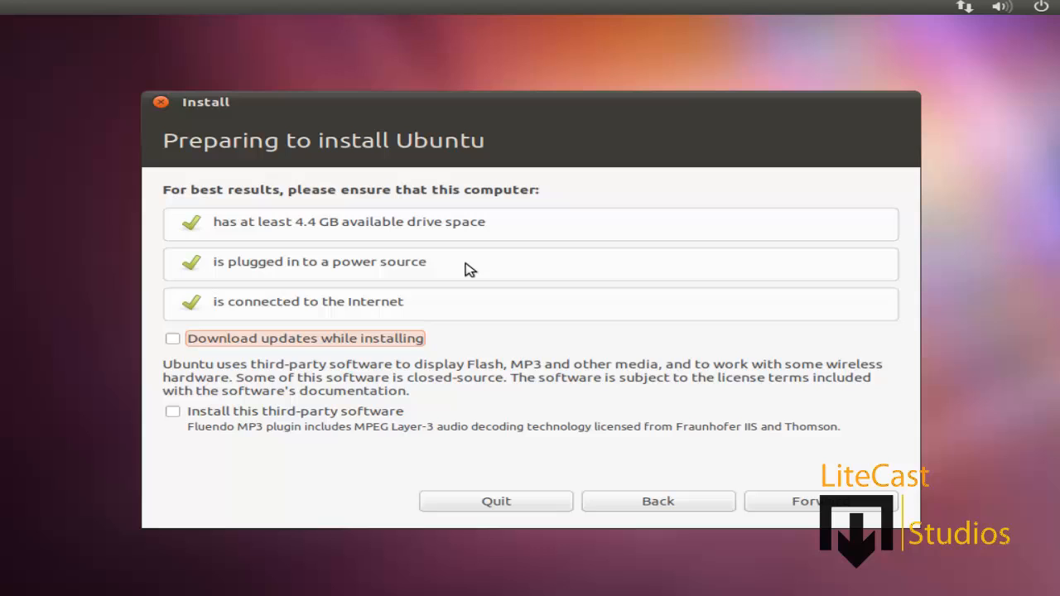
pyautogui.moveTo(511, 279)
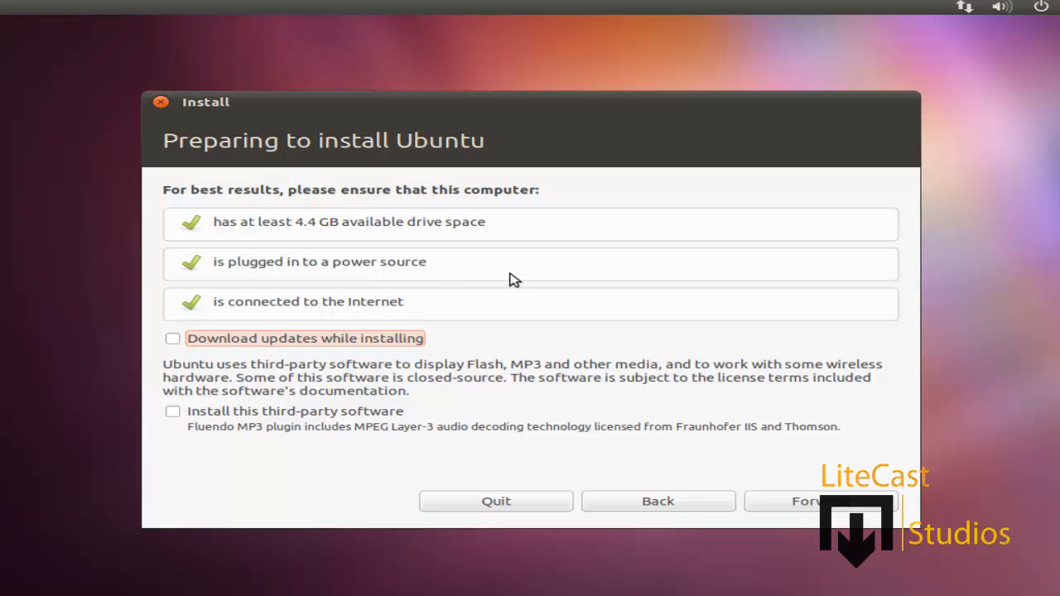
pyautogui.moveTo(290, 343)
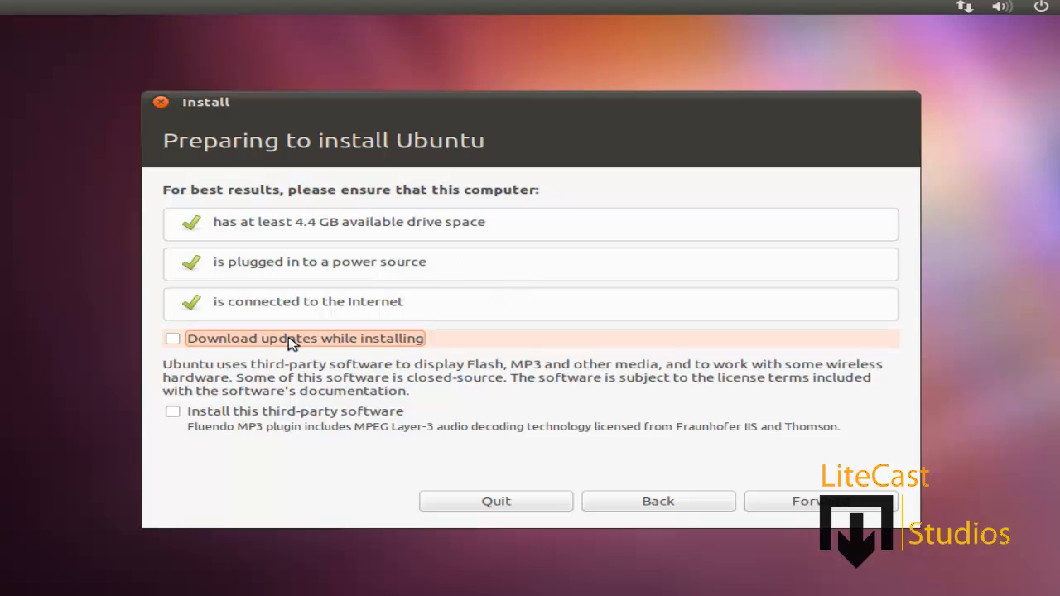
pyautogui.moveTo(206, 410)
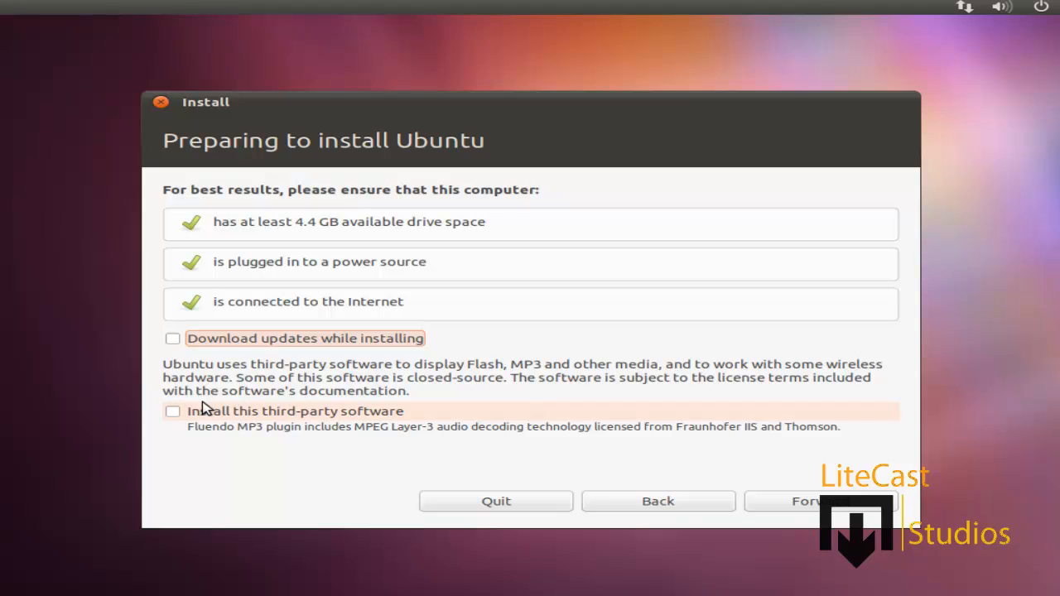
# Enable 'Download updates while installing' and 'Install this third-party software', then continue.
pyautogui.click(172, 338)
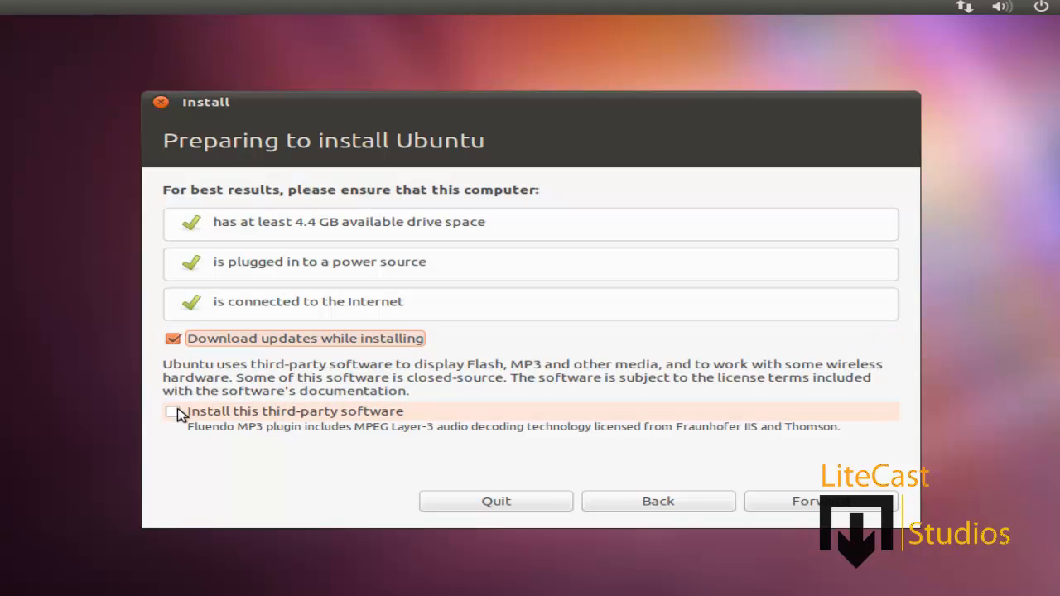
pyautogui.click(173, 412)
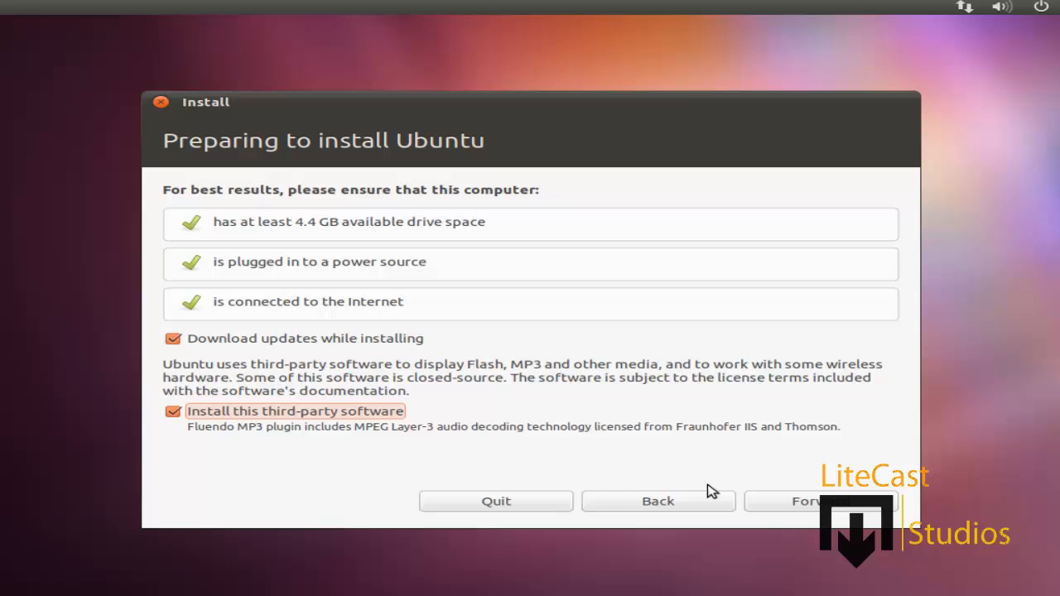
pyautogui.click(803, 501)
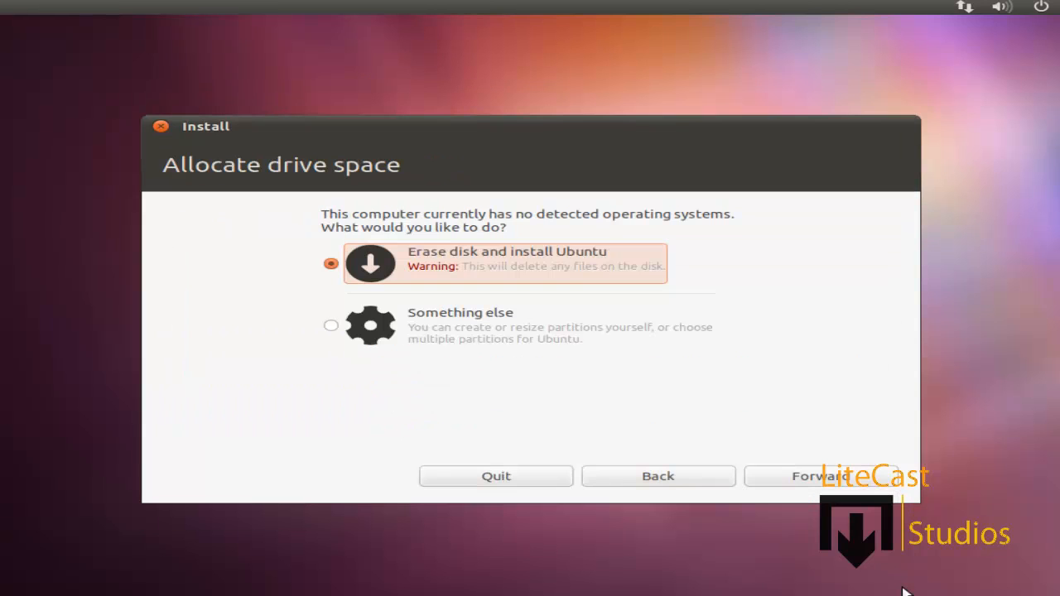
pyautogui.moveTo(214, 206)
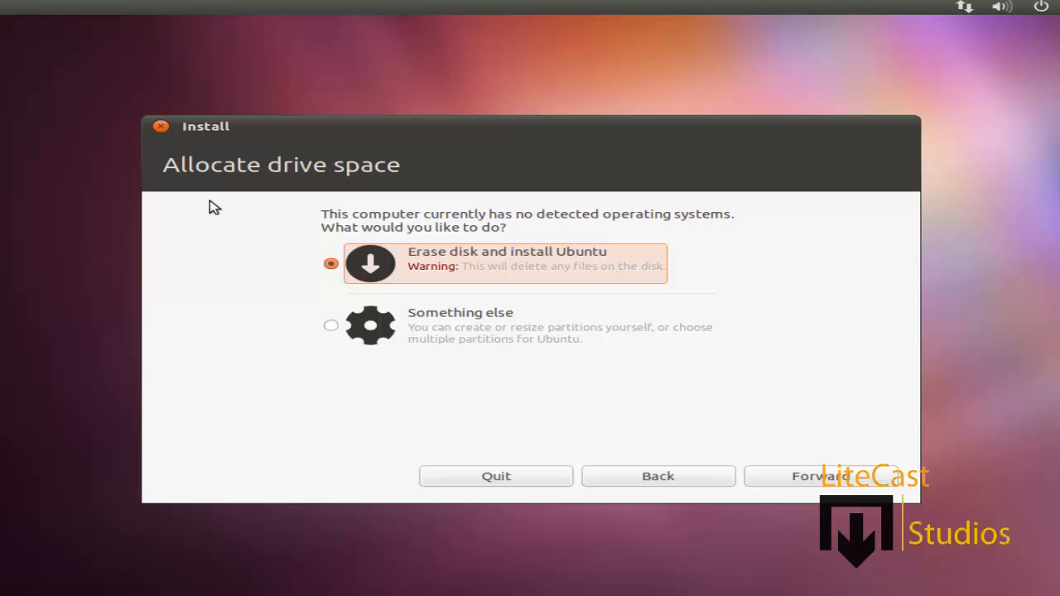
pyautogui.moveTo(400, 207)
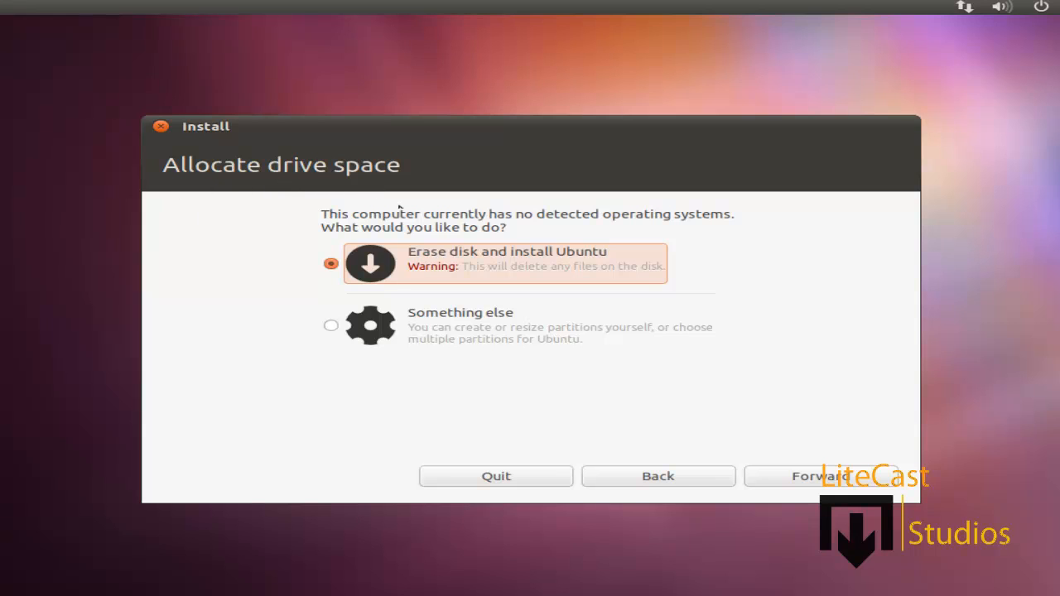
pyautogui.moveTo(702, 254)
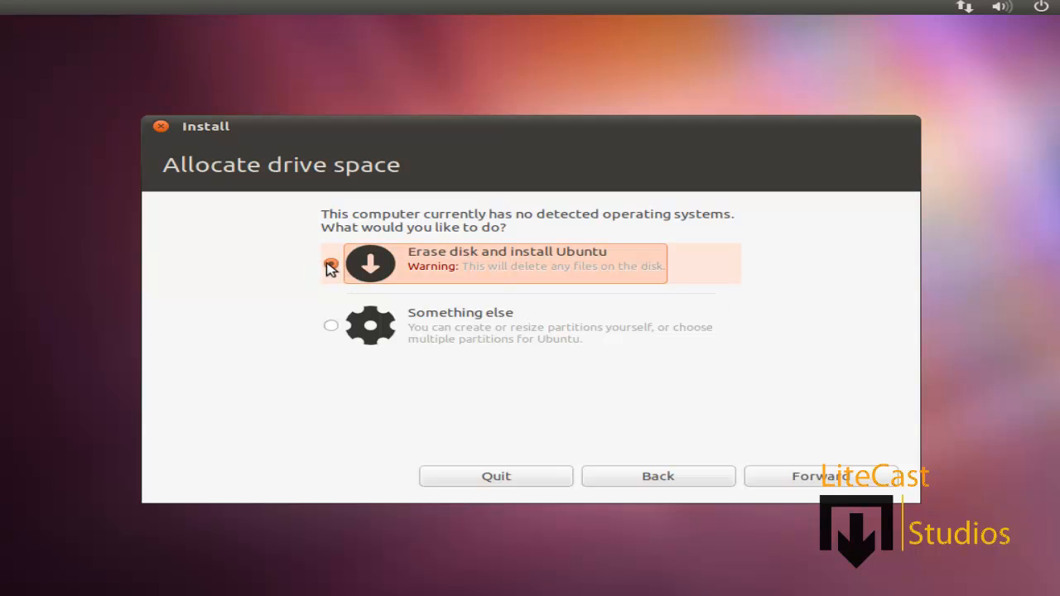
# Select 'Erase disk and install Ubuntu' for drive space allocation.
pyautogui.click(331, 263)
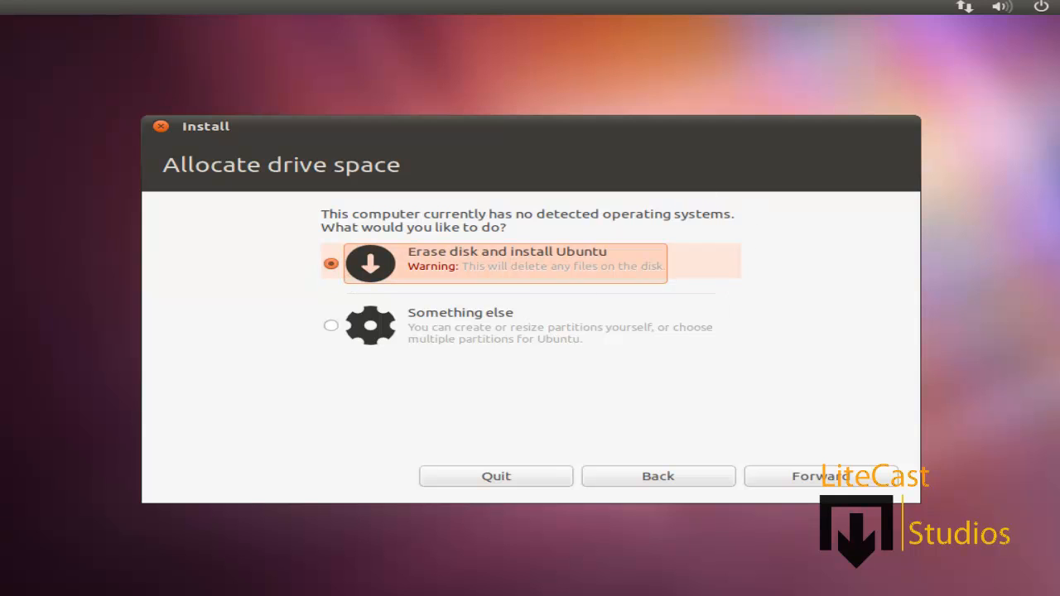
pyautogui.moveTo(277, 232)
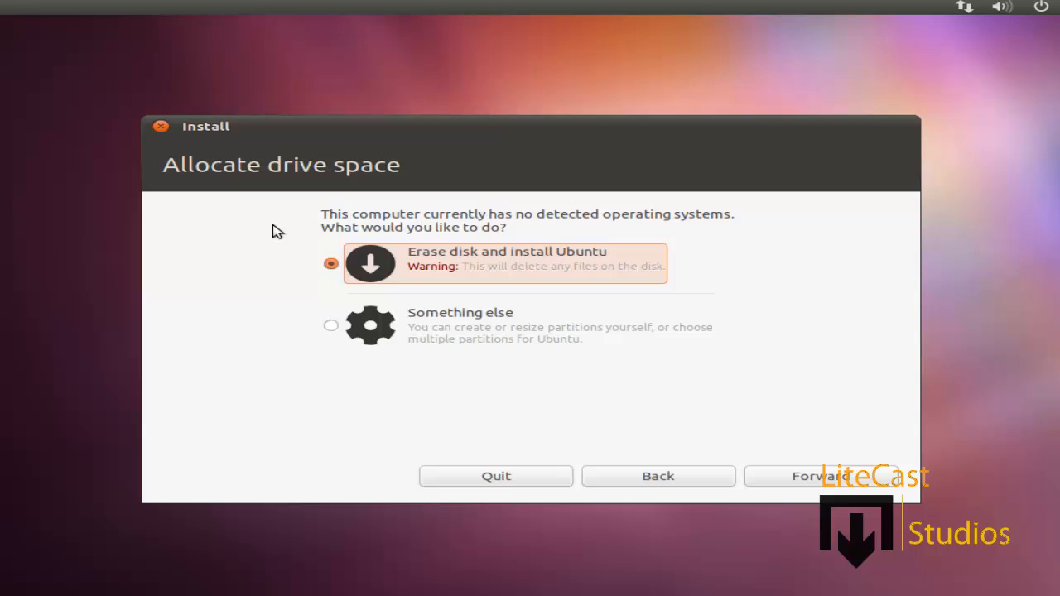
pyautogui.moveTo(456, 273)
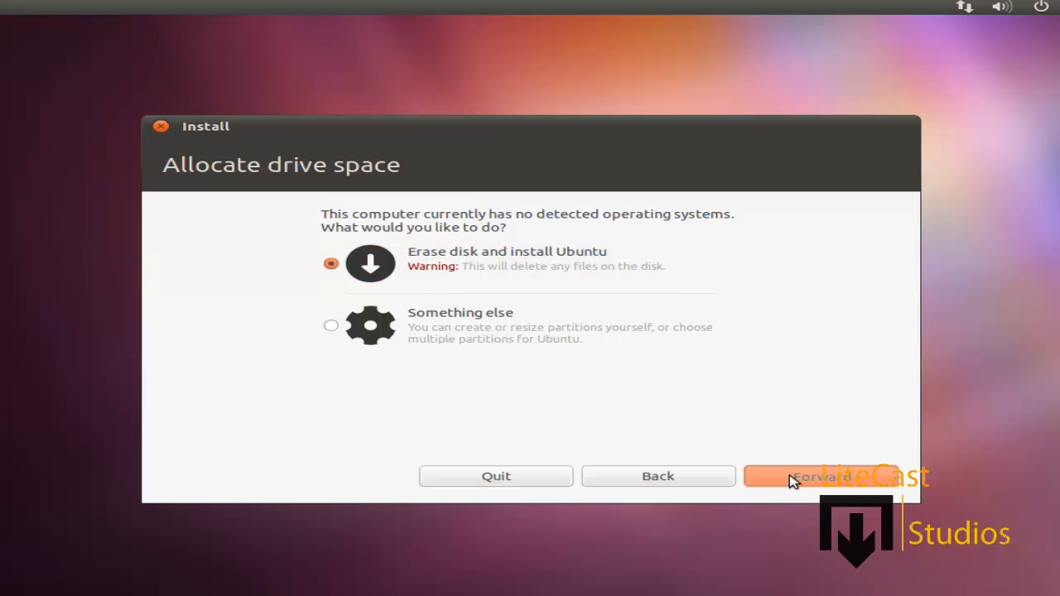
# Confirm the 5.4 GB VBOX HARDDISK as the target drive and start installation.
pyautogui.click(820, 476)
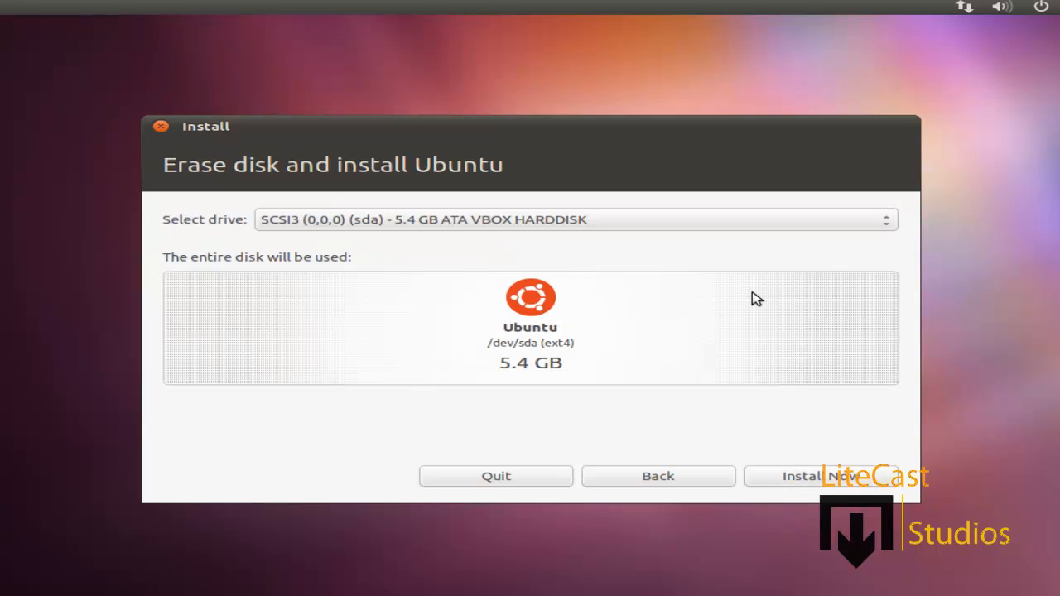
pyautogui.moveTo(534, 273)
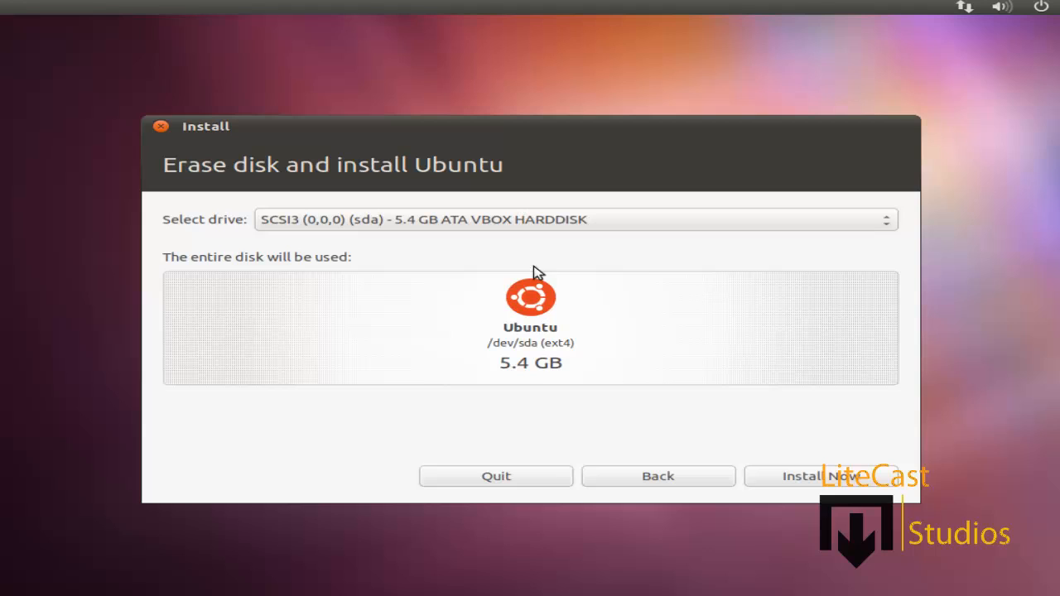
pyautogui.moveTo(325, 383)
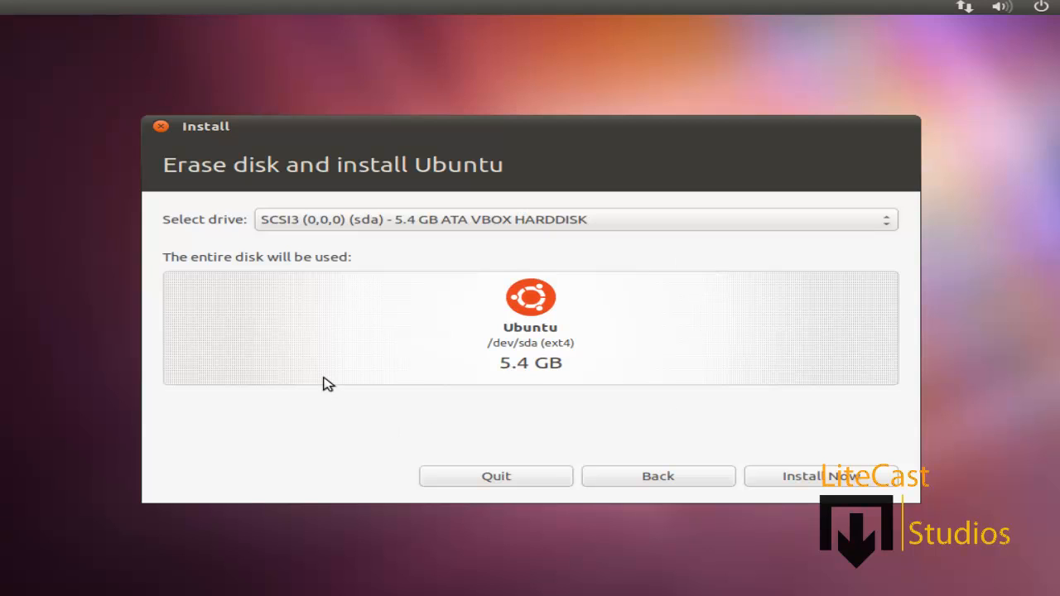
pyautogui.moveTo(728, 241)
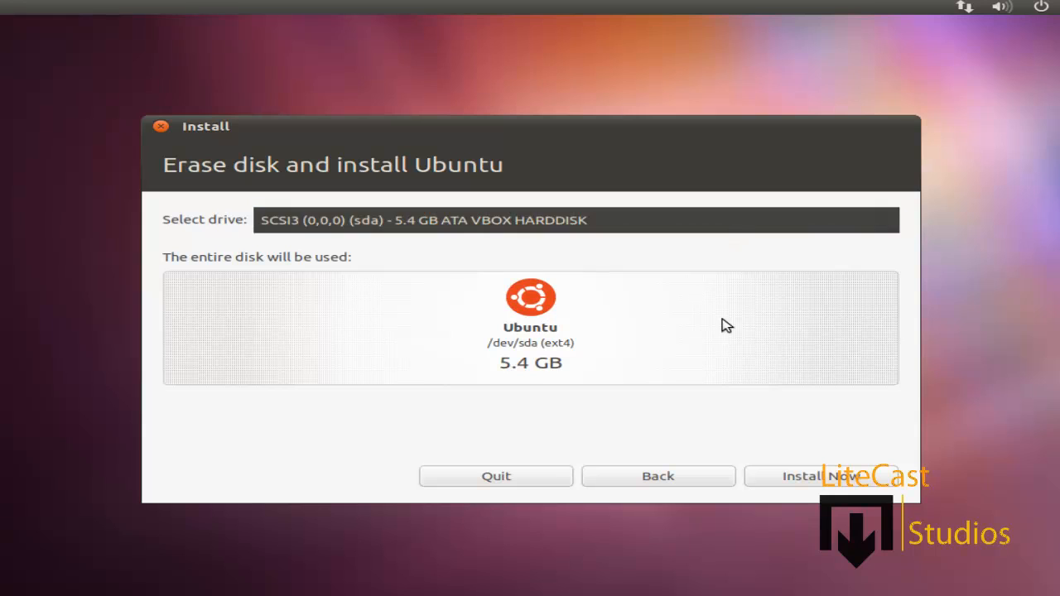
pyautogui.click(576, 219)
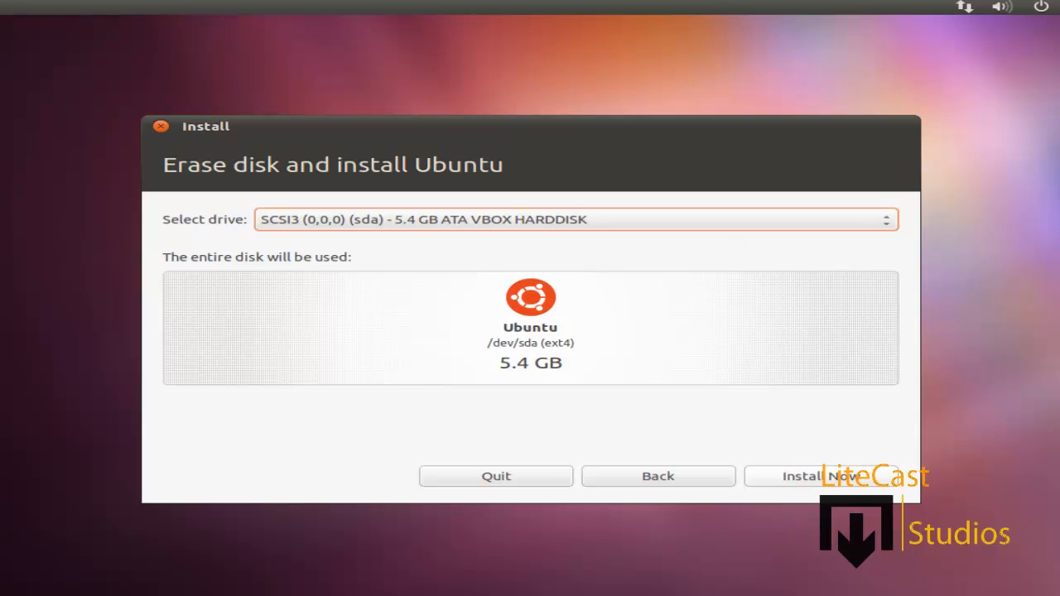
pyautogui.click(820, 477)
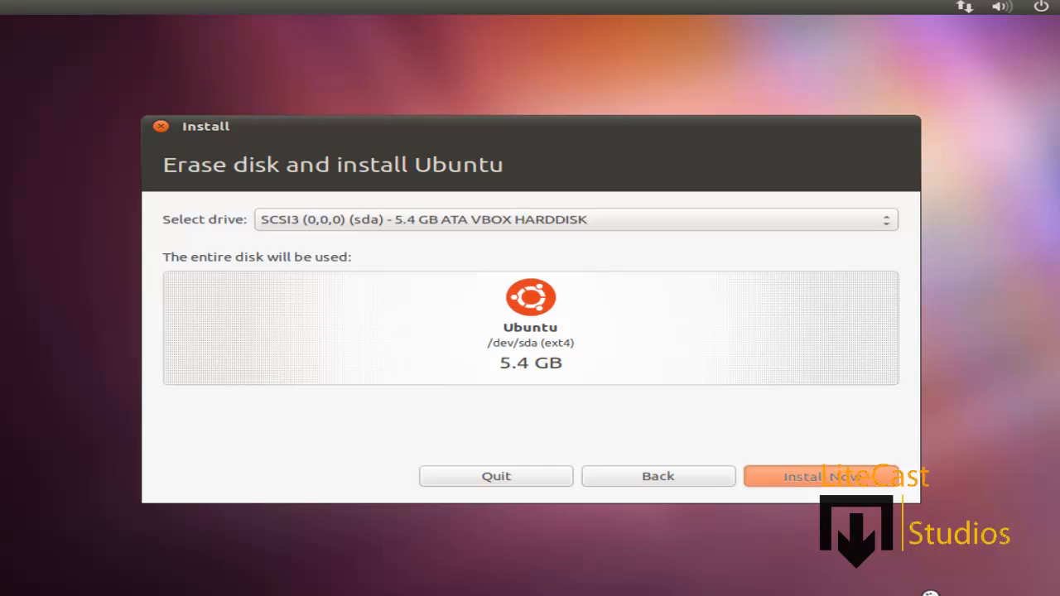
pyautogui.click(821, 476)
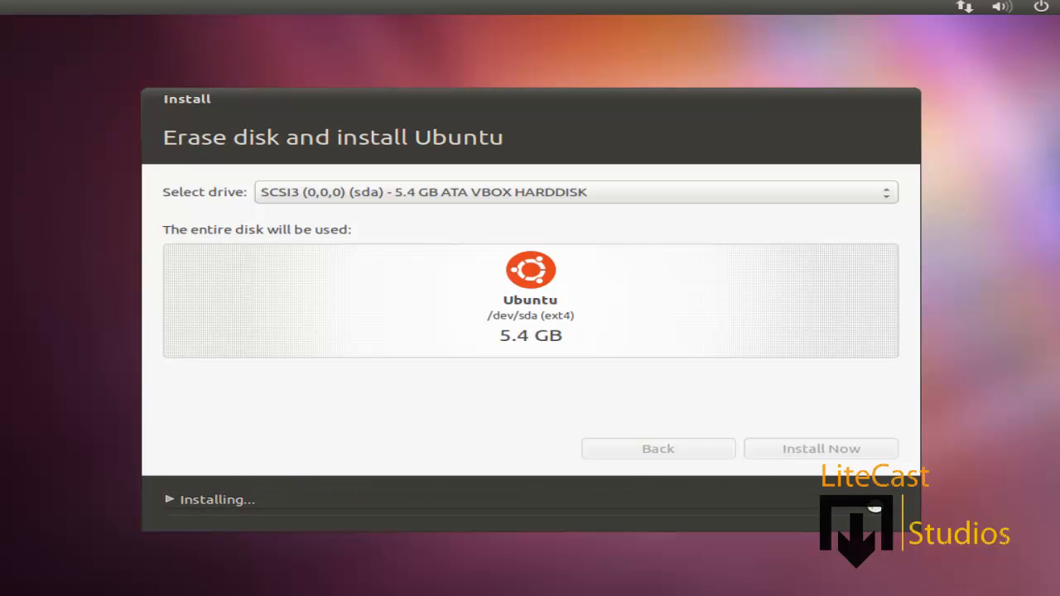
# Set Vancouver as the time zone location and move past 'Where are you?'.
pyautogui.click(820, 448)
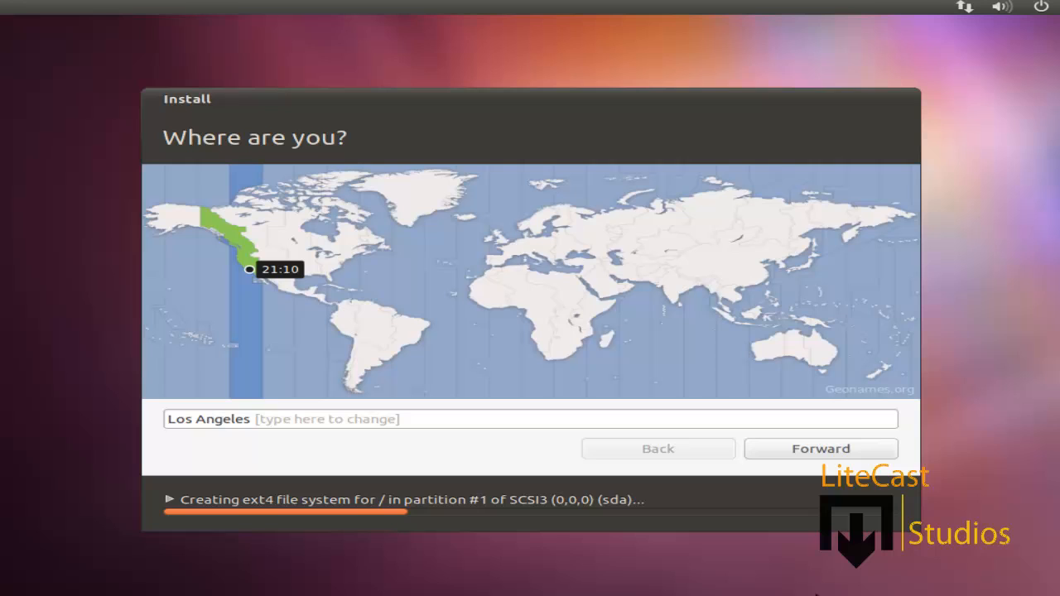
pyautogui.moveTo(547, 454)
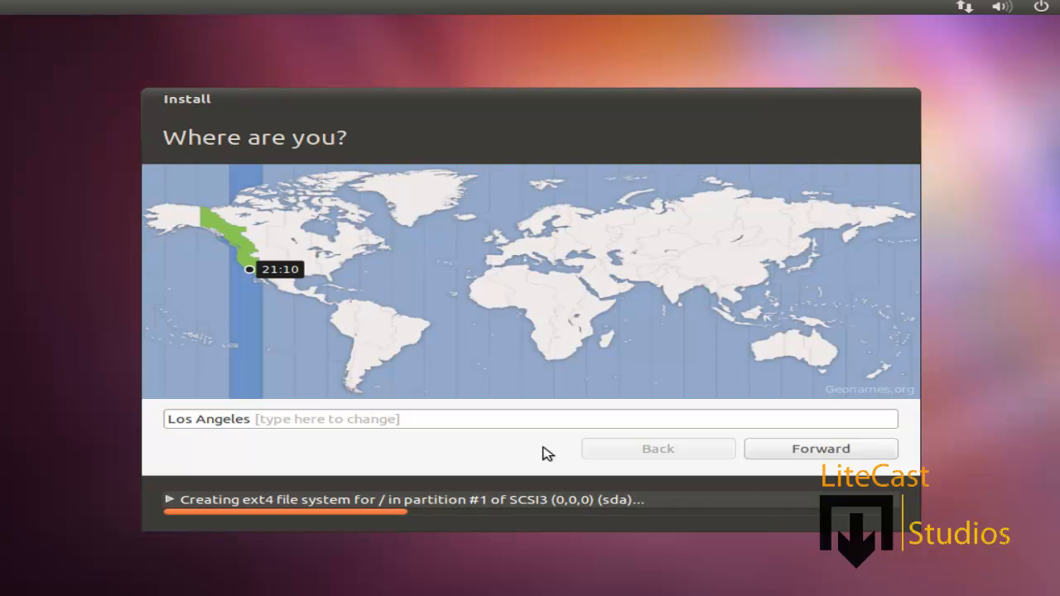
pyautogui.moveTo(280, 265)
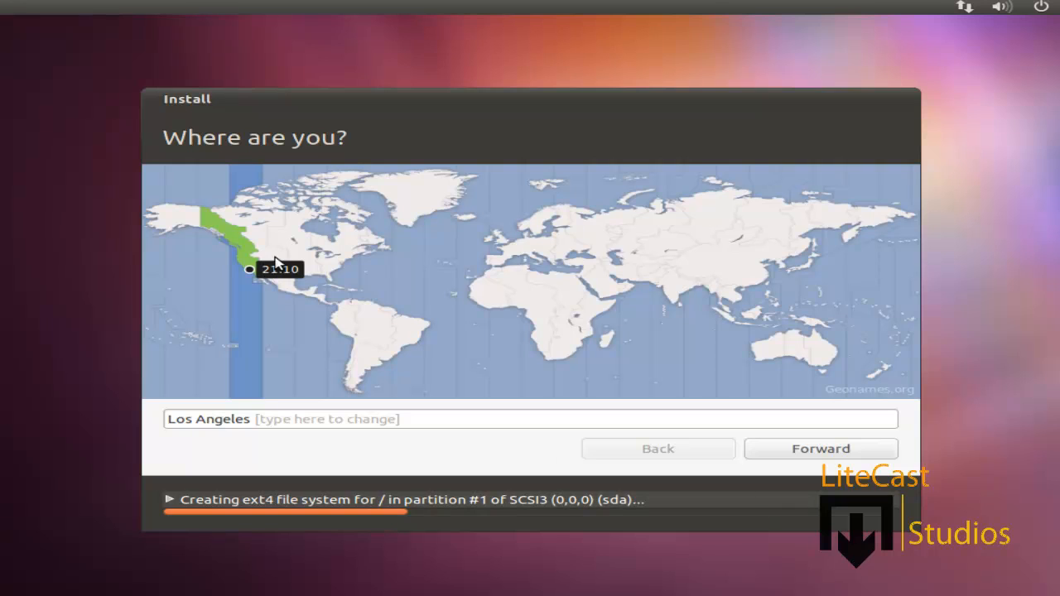
pyautogui.moveTo(303, 224)
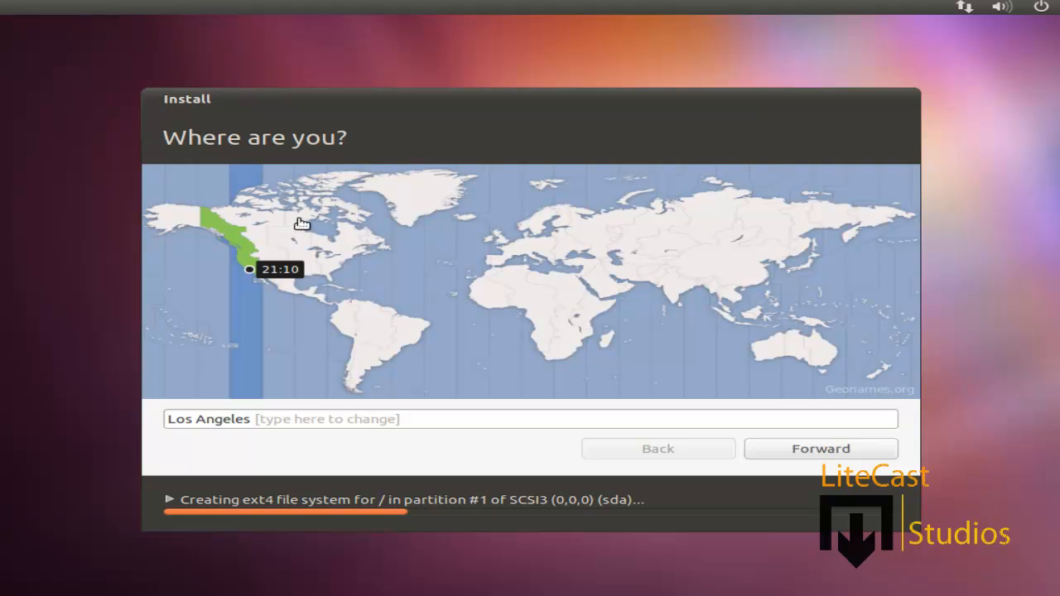
pyautogui.moveTo(238, 220)
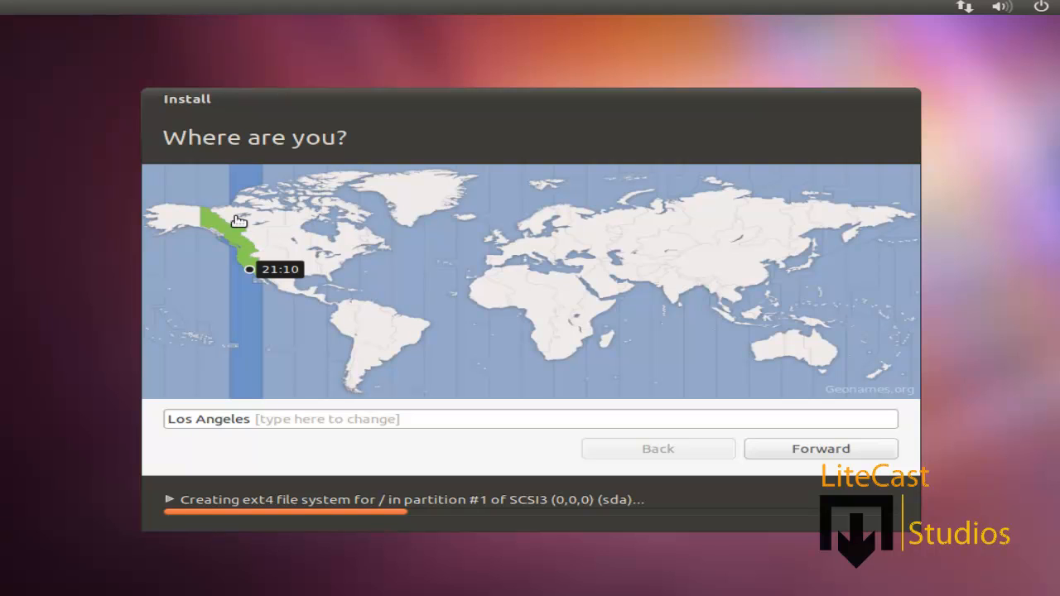
pyautogui.moveTo(248, 215)
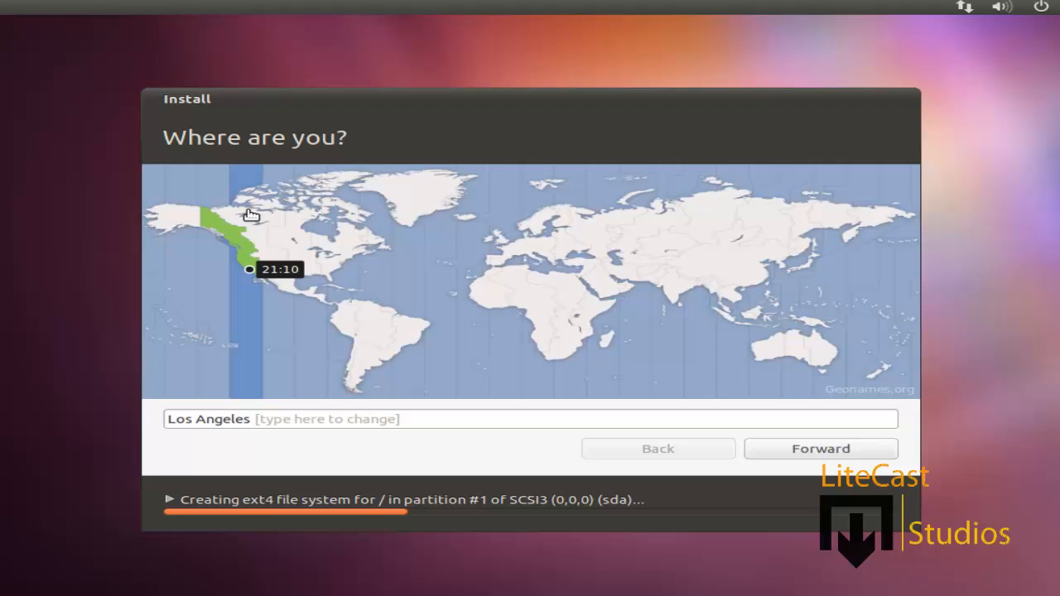
pyautogui.moveTo(247, 278)
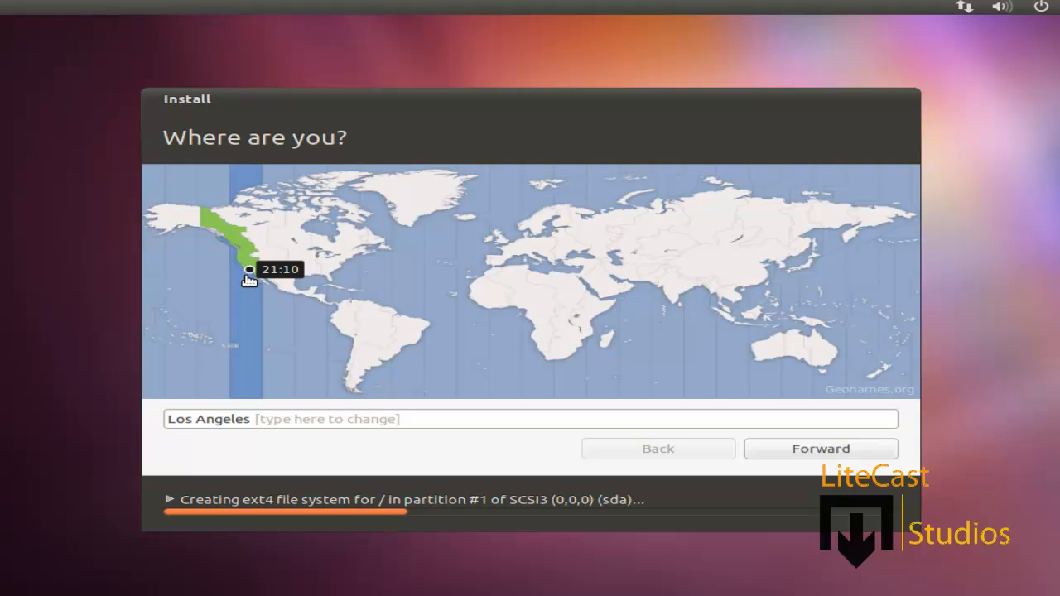
pyautogui.moveTo(274, 431)
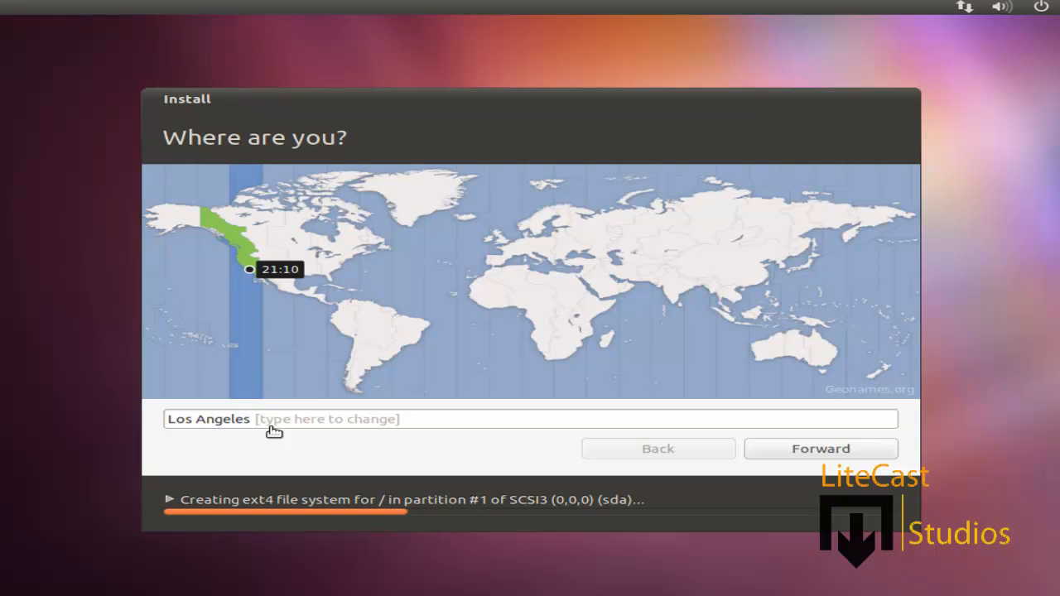
pyautogui.moveTo(783, 455)
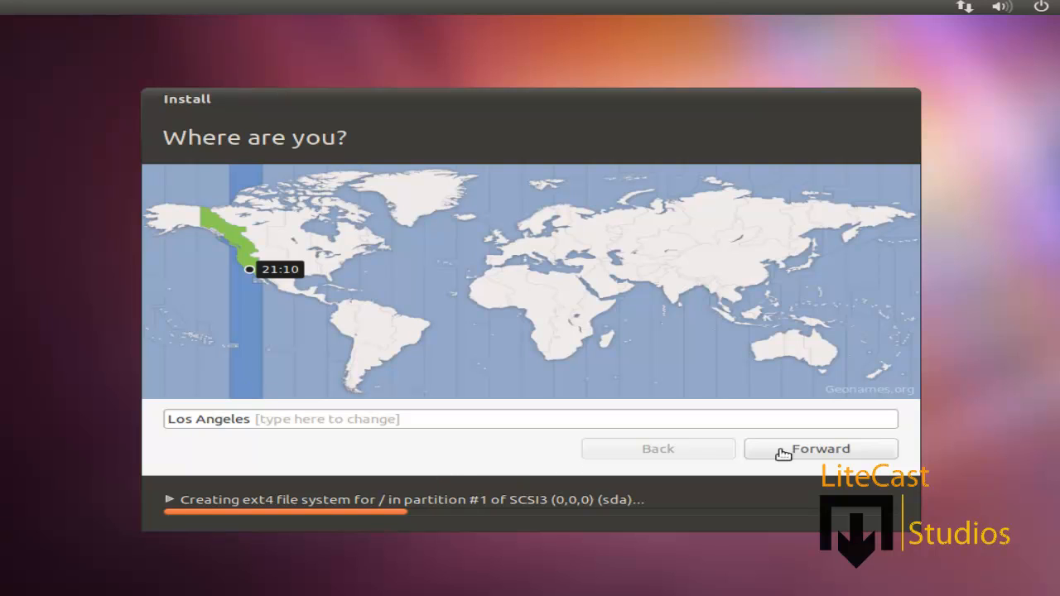
pyautogui.click(239, 246)
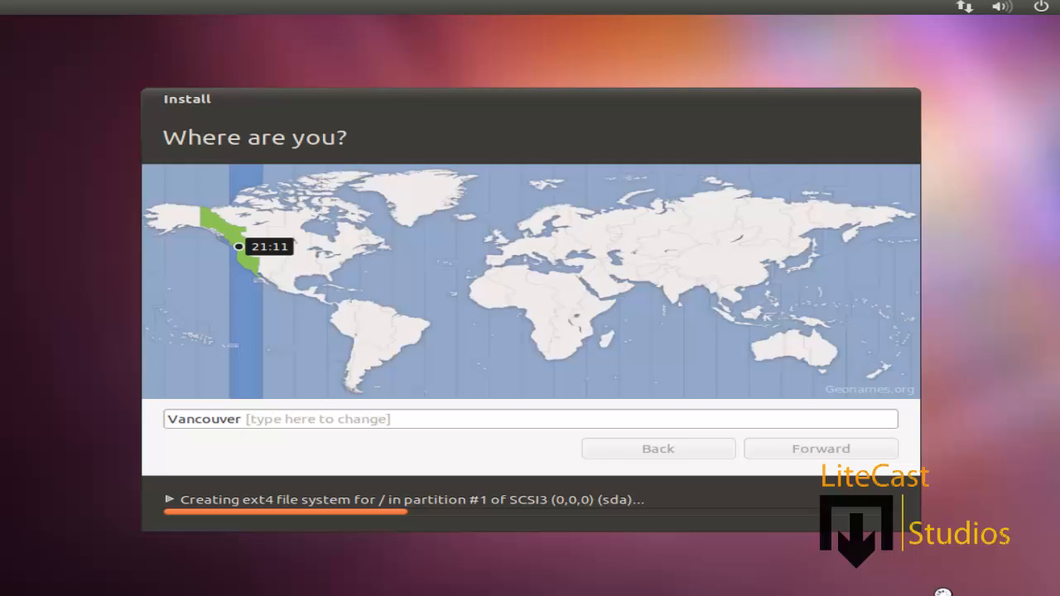
# Accept the USA keyboard layout and continue.
pyautogui.click(820, 448)
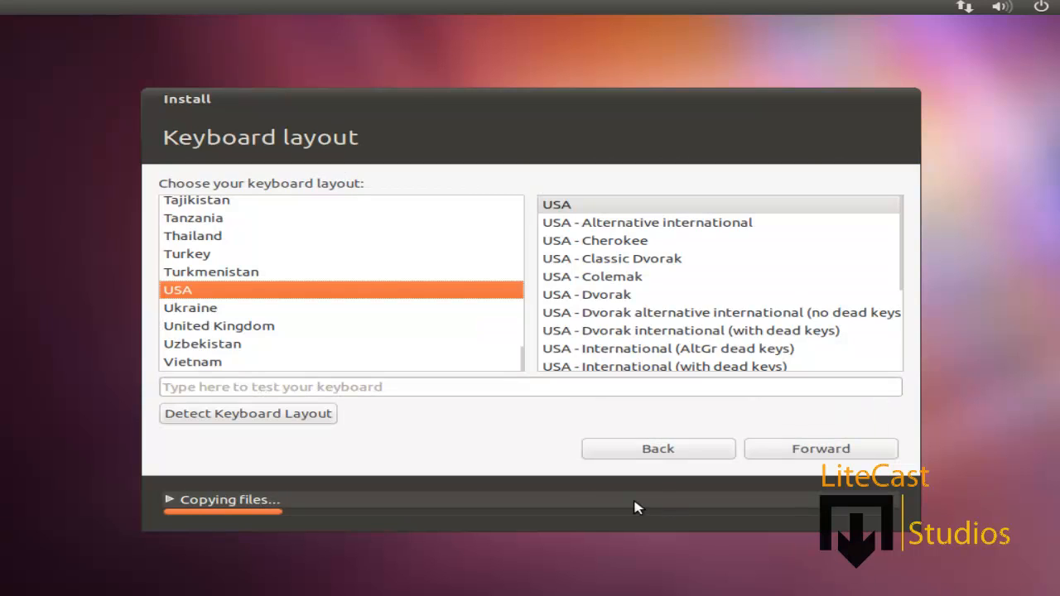
pyautogui.moveTo(224, 376)
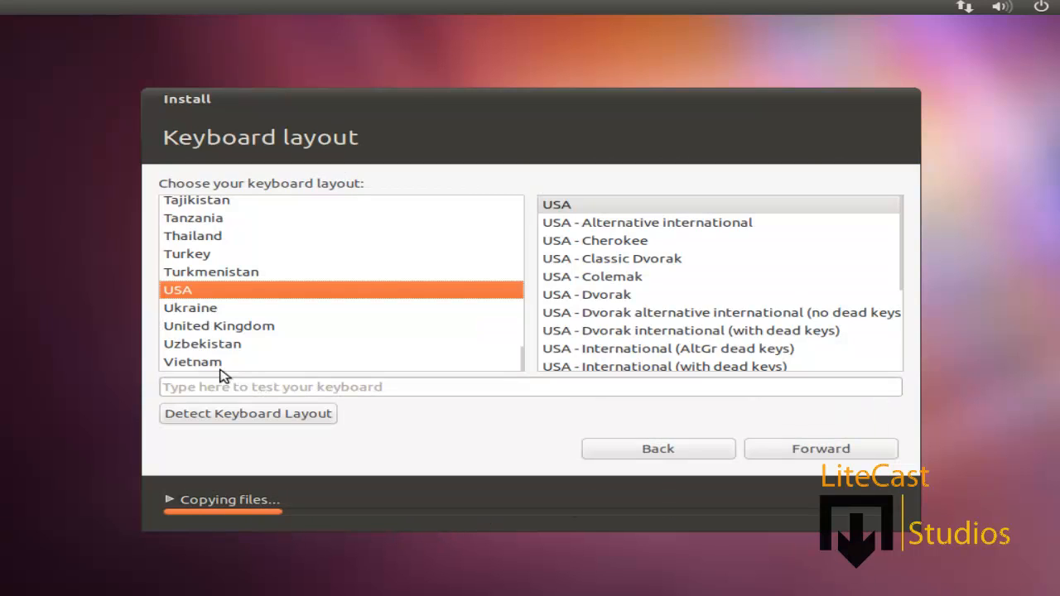
pyautogui.moveTo(484, 505)
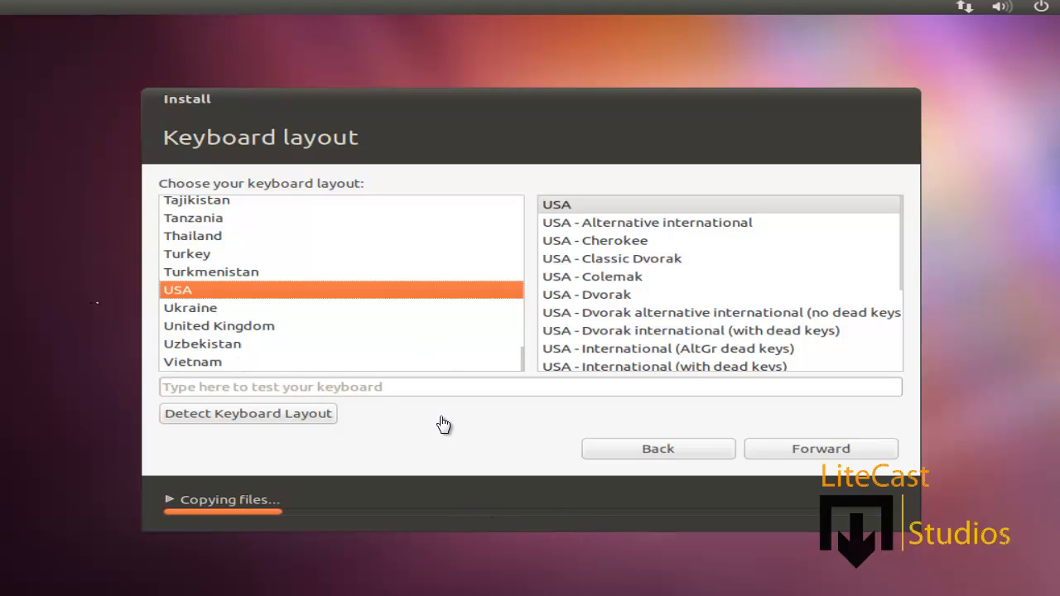
pyautogui.moveTo(244, 273)
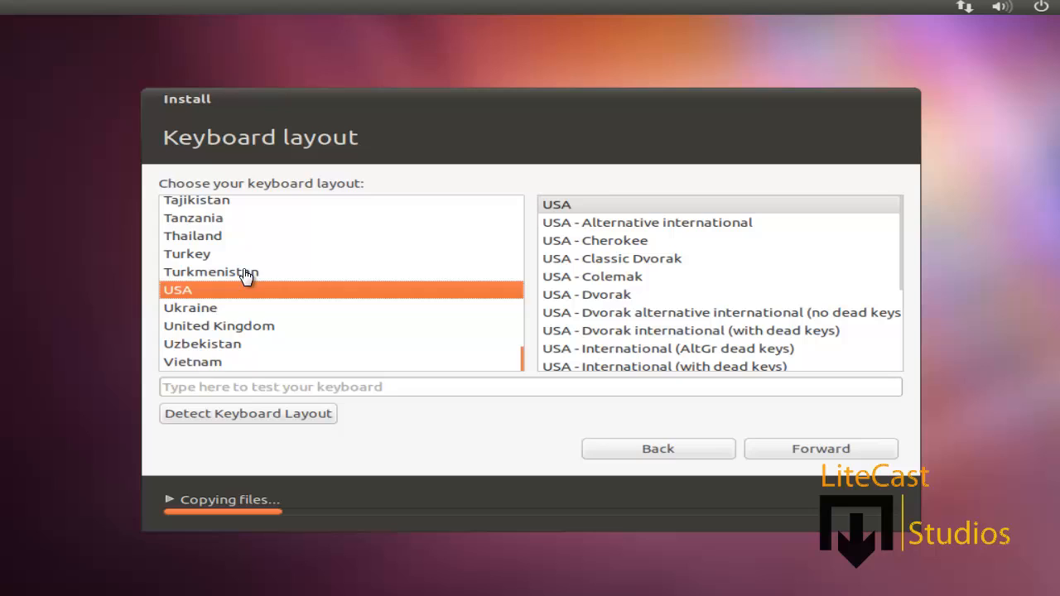
pyautogui.moveTo(717, 365)
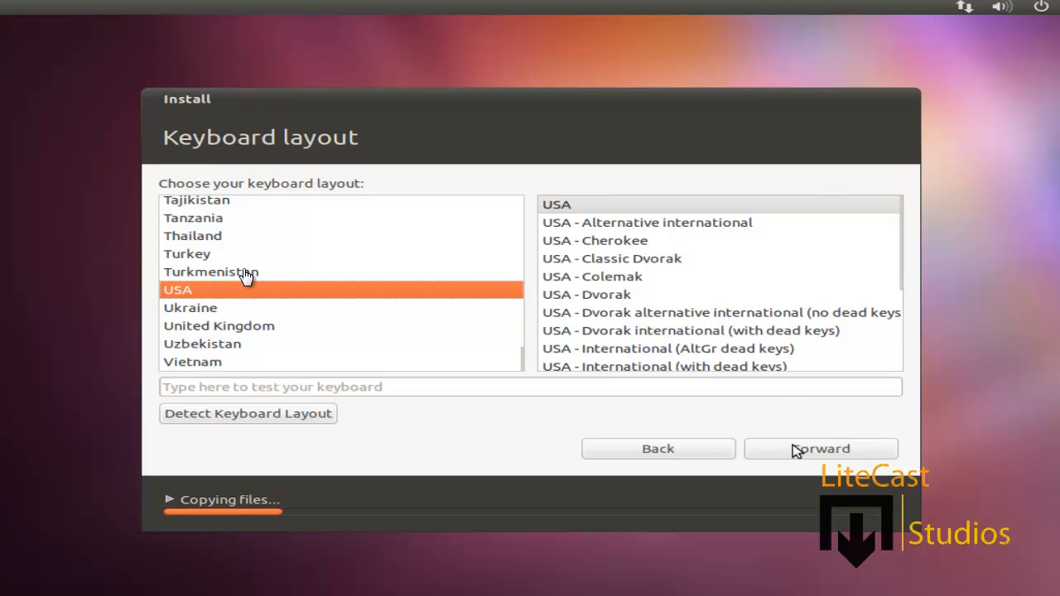
pyautogui.click(820, 448)
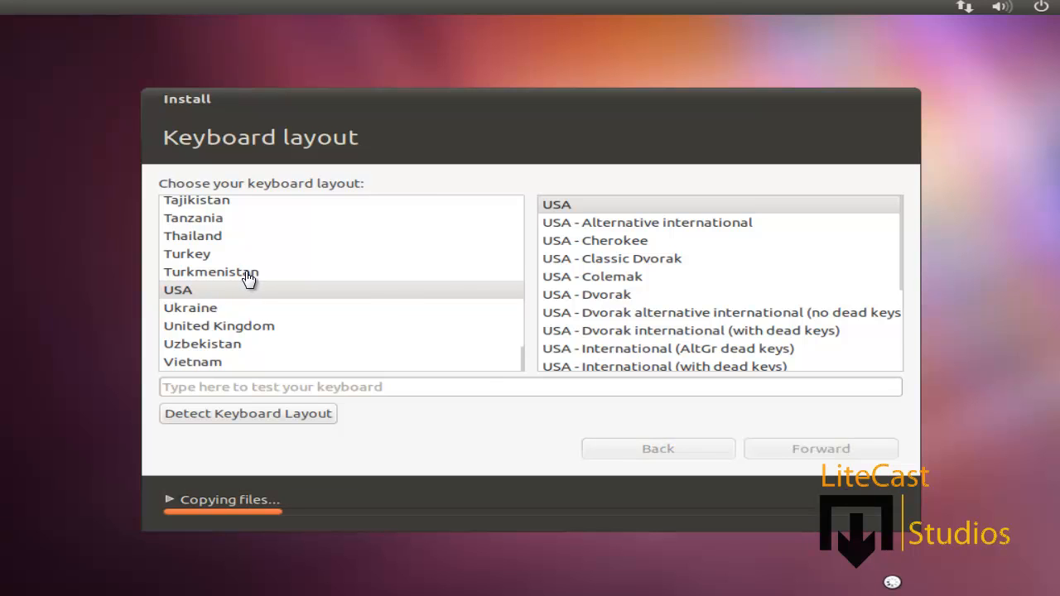
# Submit the 'Who are you?' name, computer name, username and password.
pyautogui.click(820, 448)
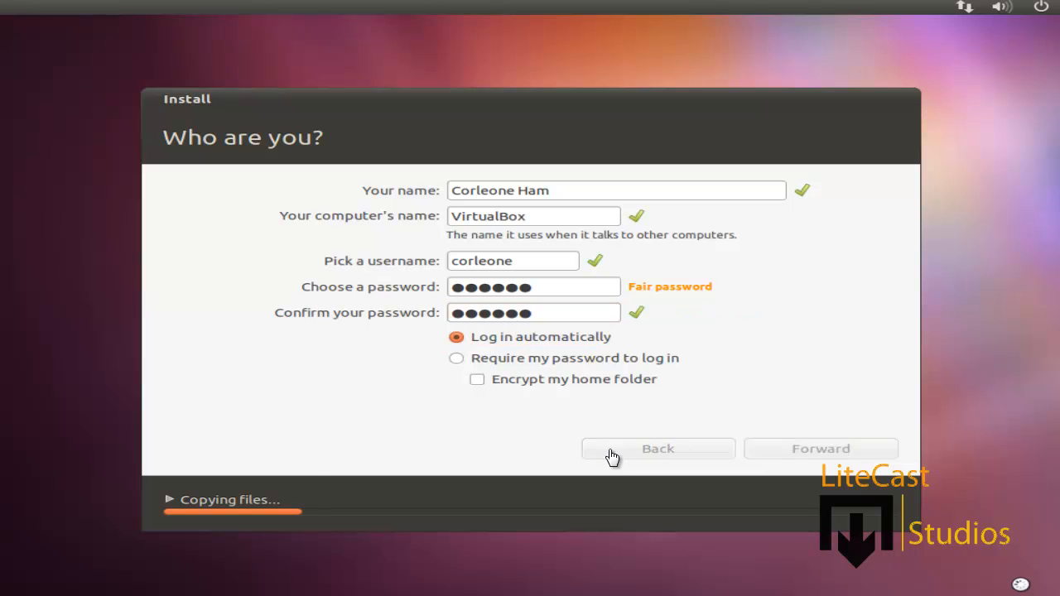
pyautogui.click(819, 448)
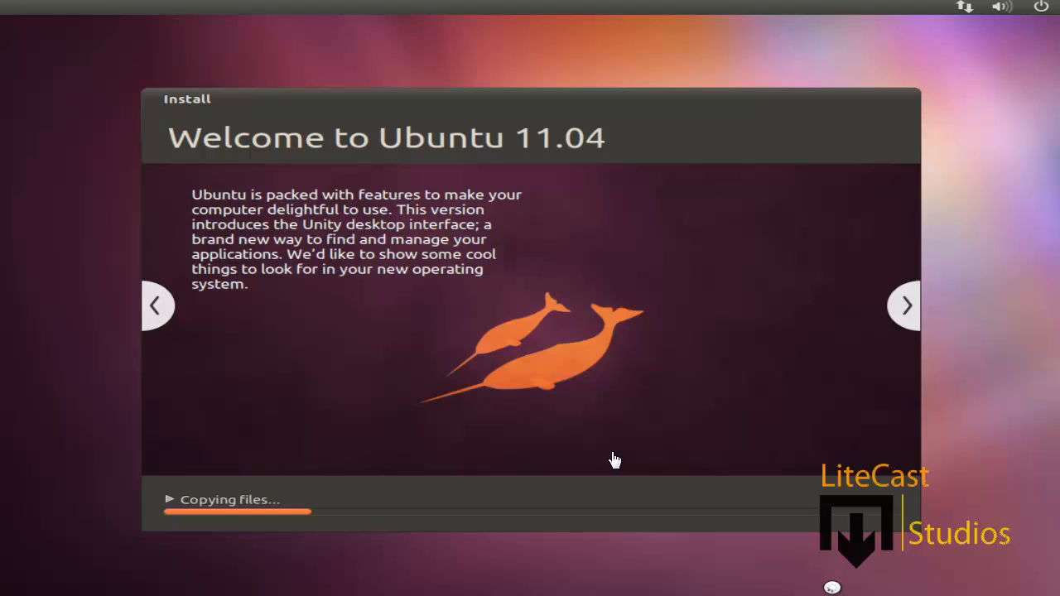
pyautogui.moveTo(527, 466)
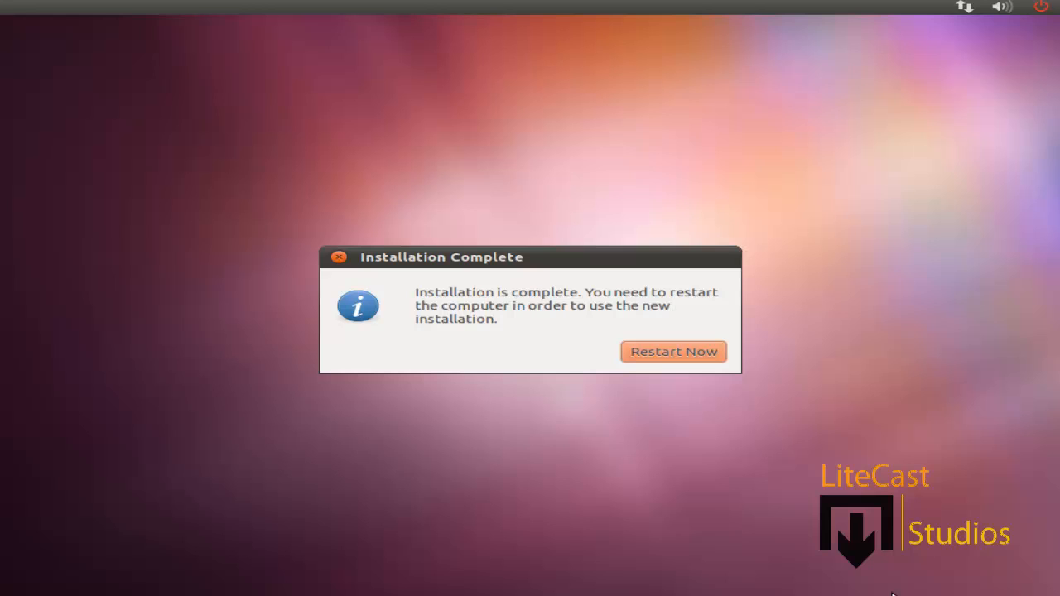
# Confirm Restart Now in the Installation Complete dialog to reboot into the new Ubuntu system.
pyautogui.click(674, 351)
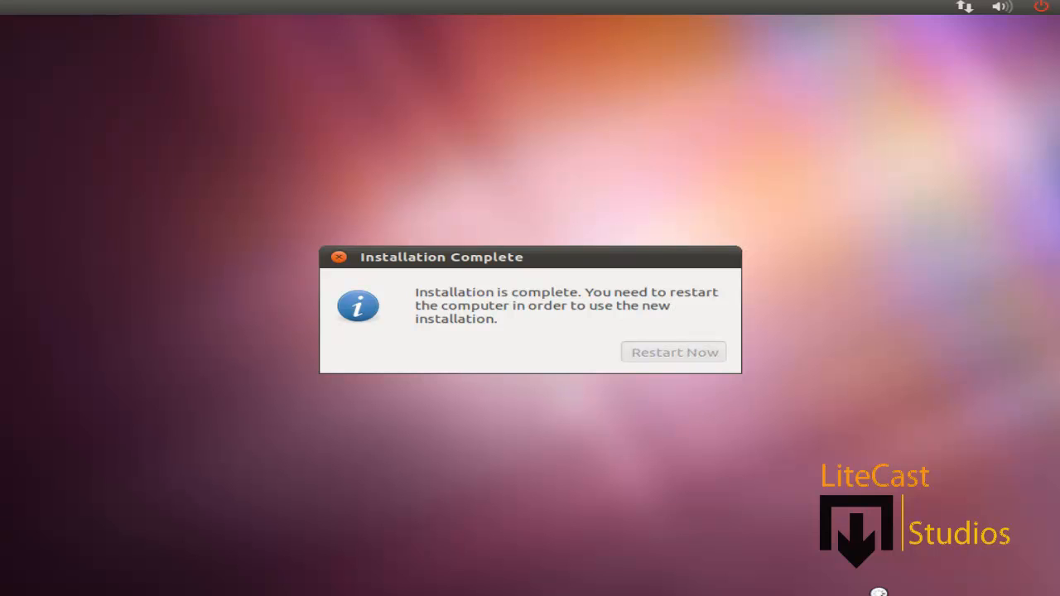
pyautogui.click(674, 352)
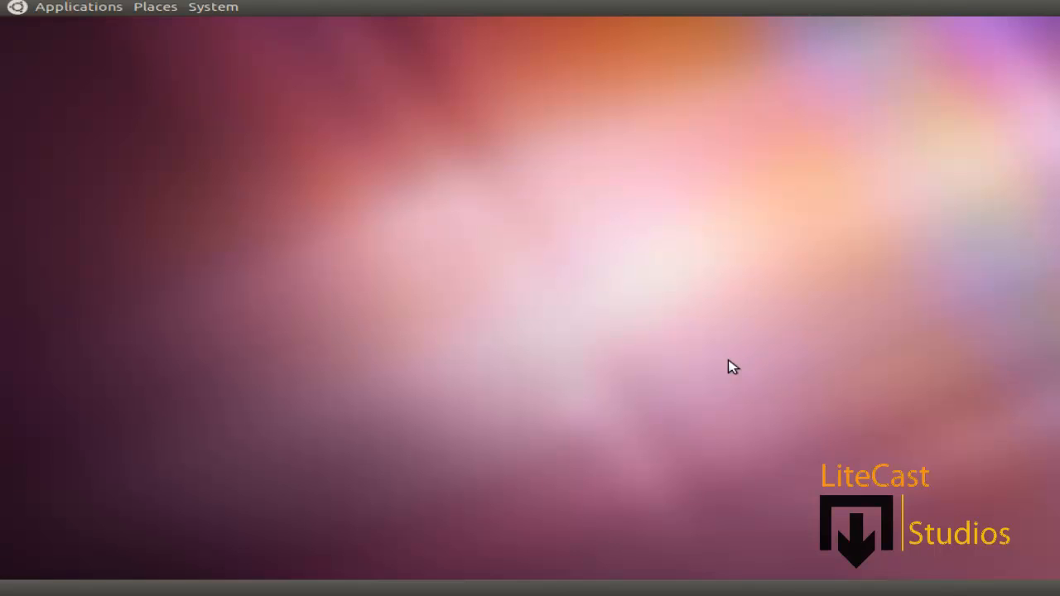
pyautogui.moveTo(358, 467)
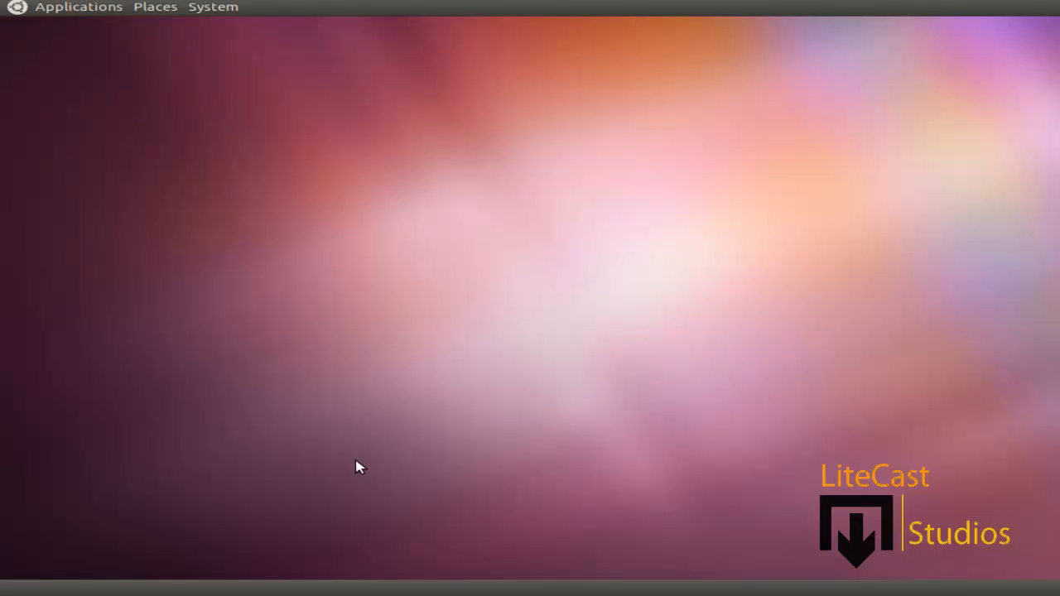
pyautogui.moveTo(62, 13)
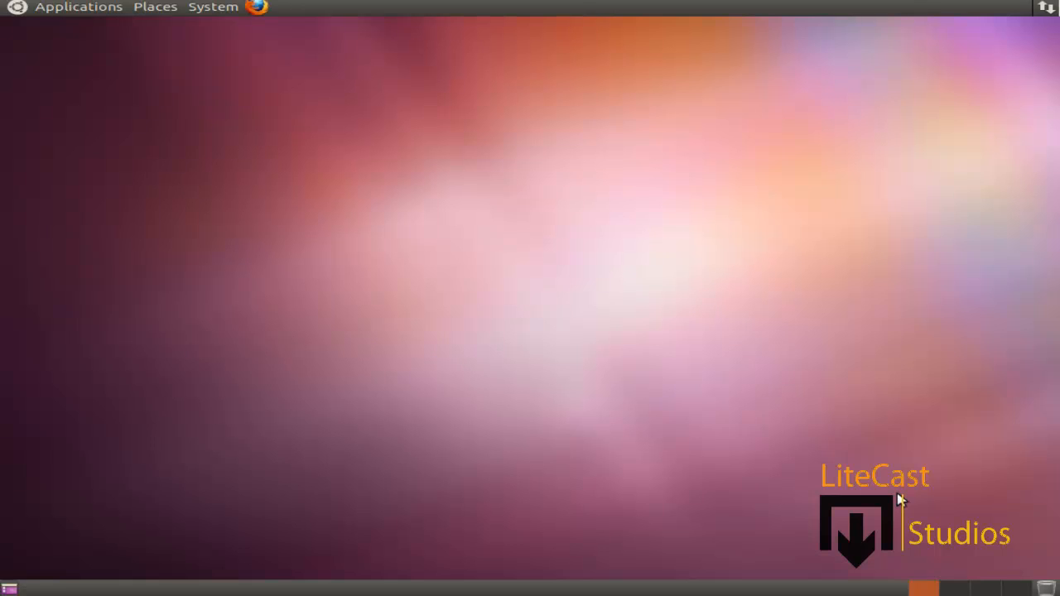
pyautogui.moveTo(675, 153)
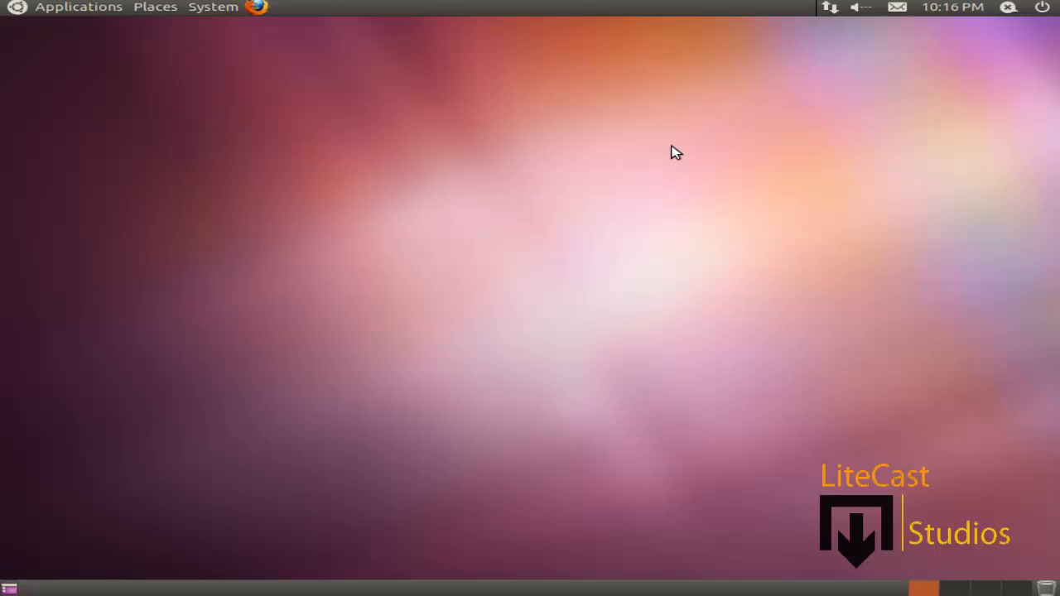
pyautogui.moveTo(882, 348)
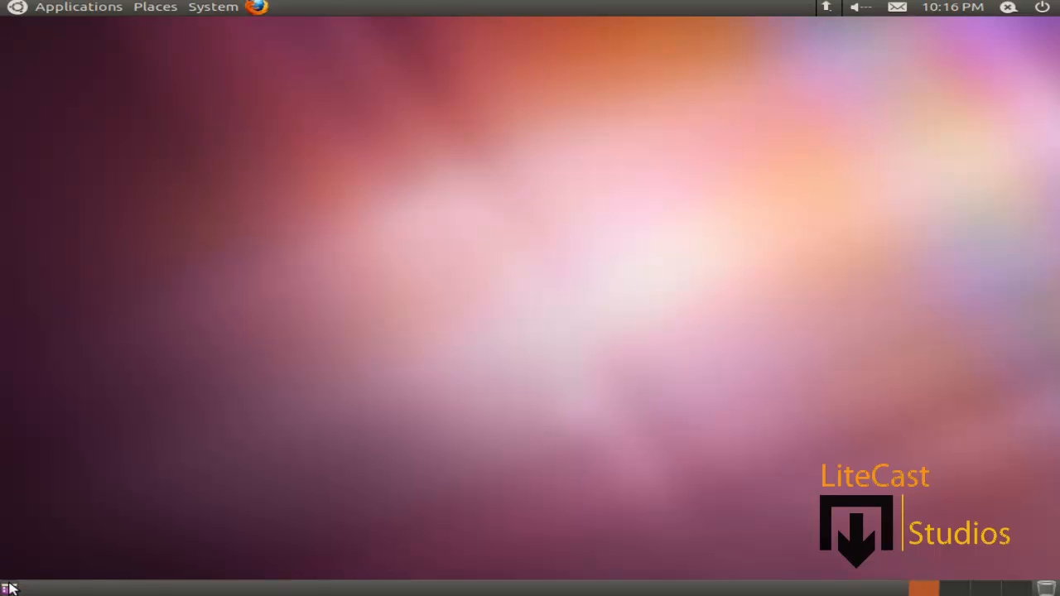
pyautogui.moveTo(140, 548)
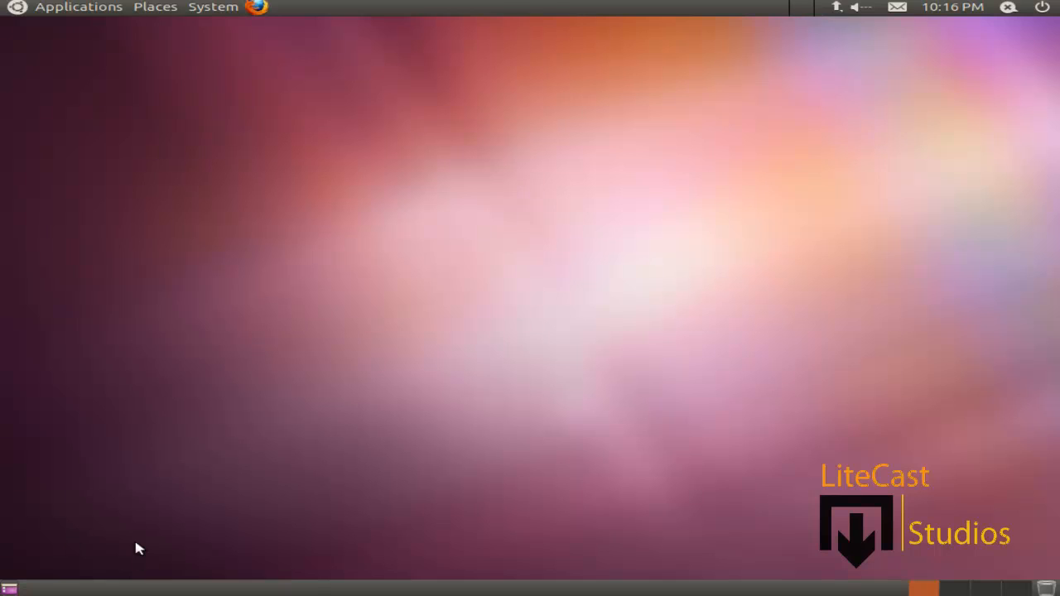
pyautogui.moveTo(500, 450)
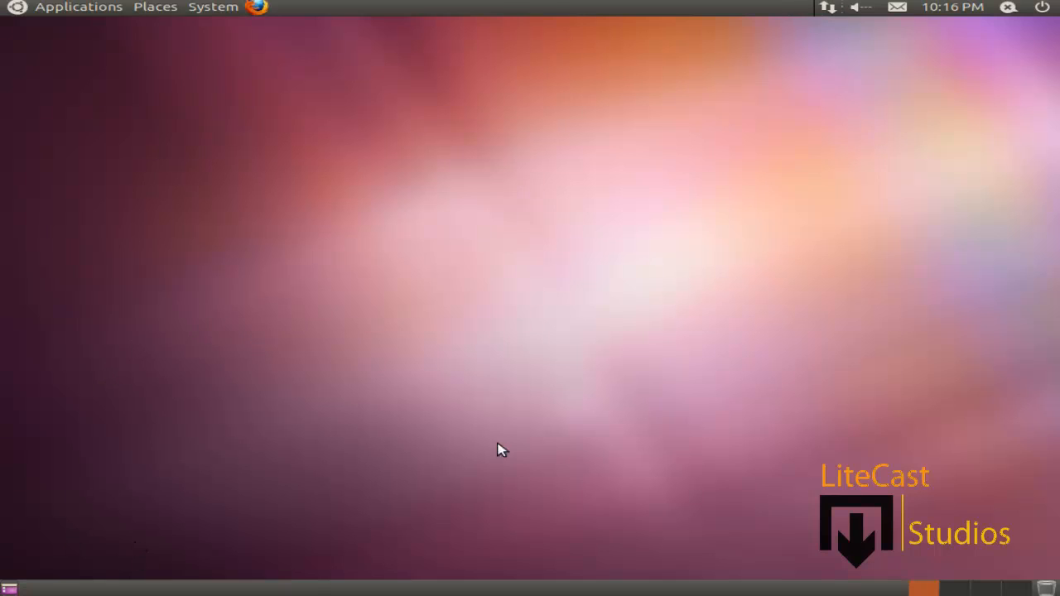
pyautogui.moveTo(985, 590)
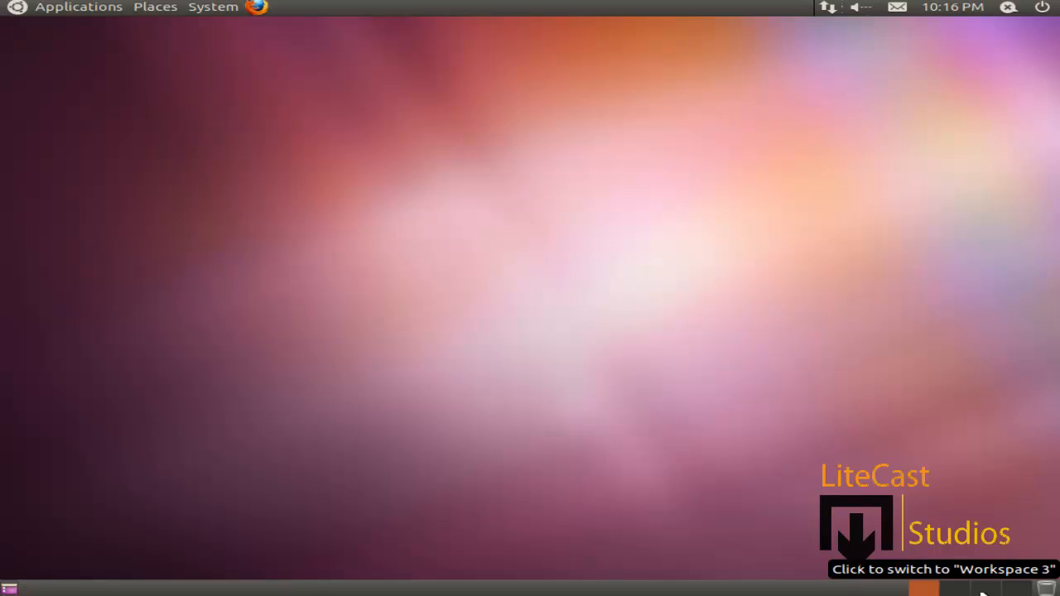
pyautogui.moveTo(874, 584)
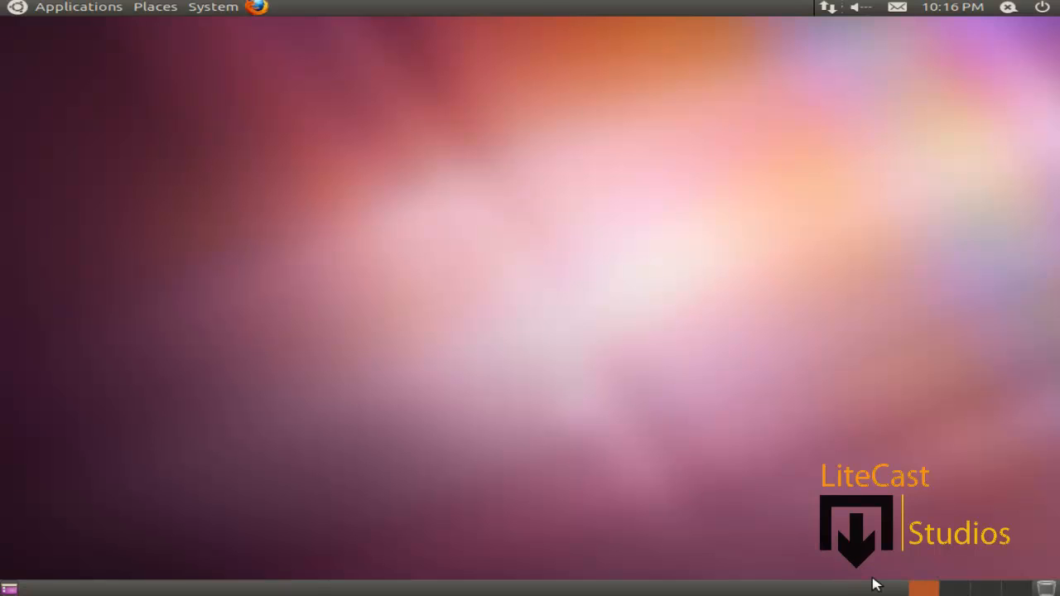